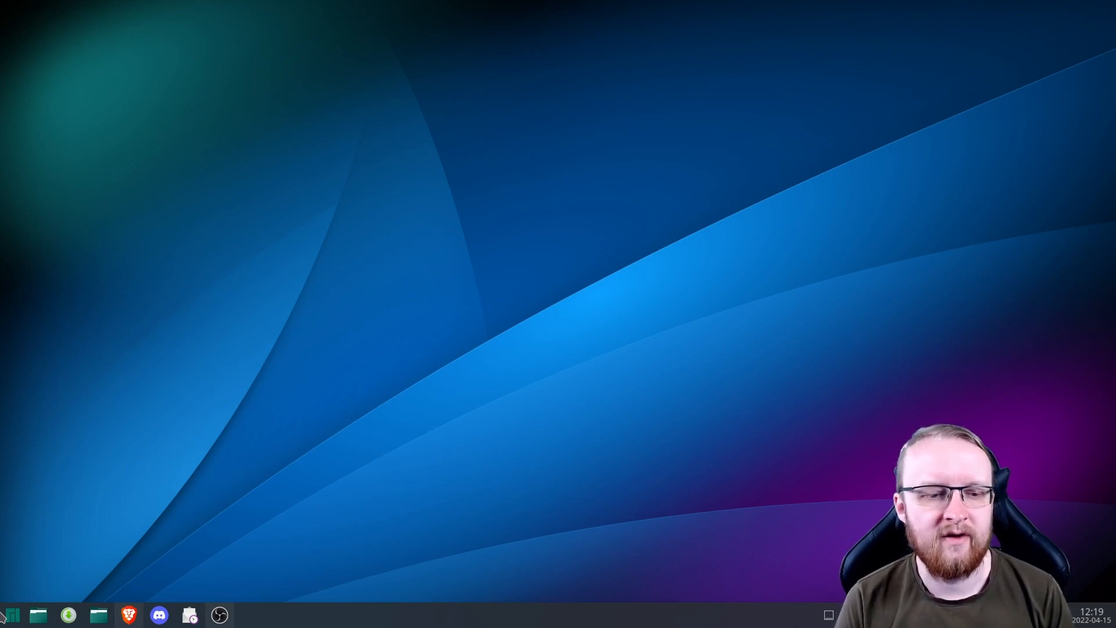
Launch Konsole from the Favourites list in the application launcher
click(11, 614)
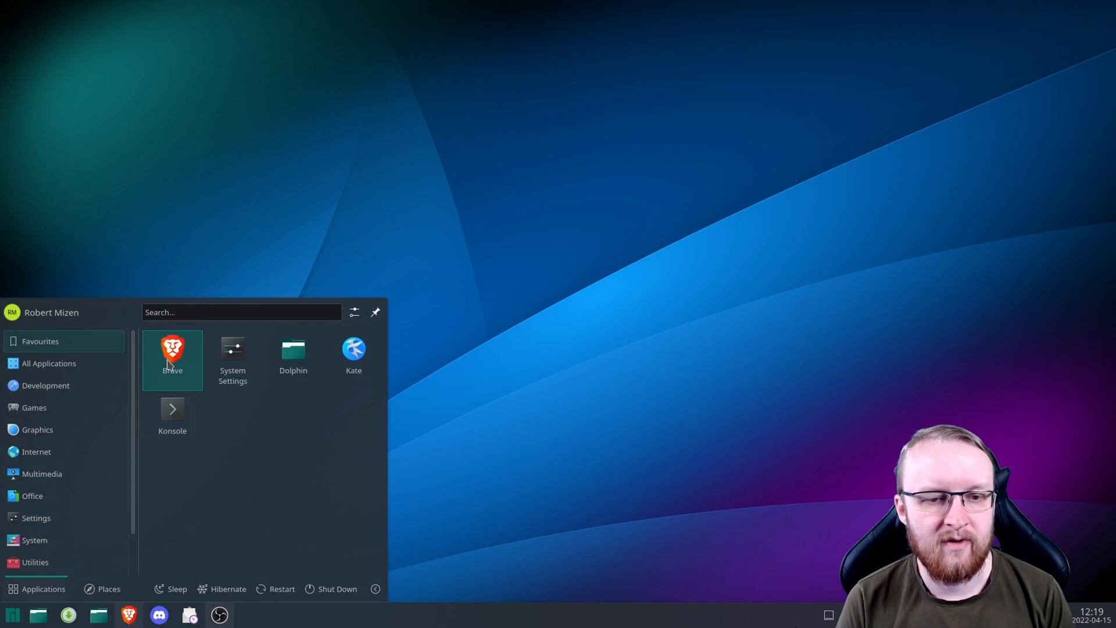
click(172, 416)
text(ping)
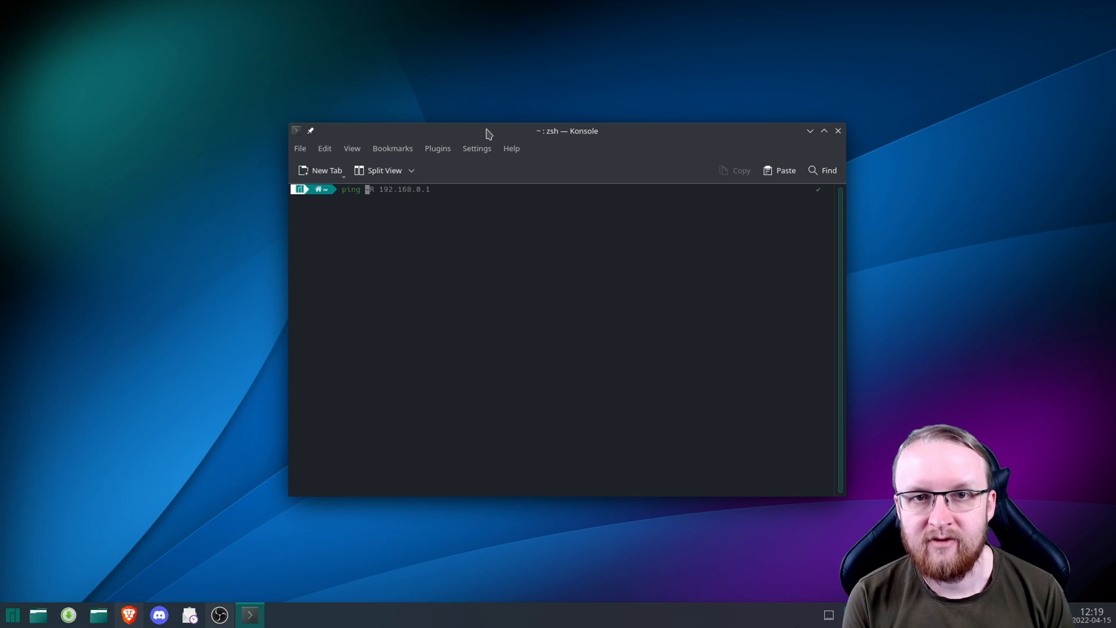
Ping 192.168.0.1, stop it after seven replies and review the 0% packet-loss statistics
text(-t)
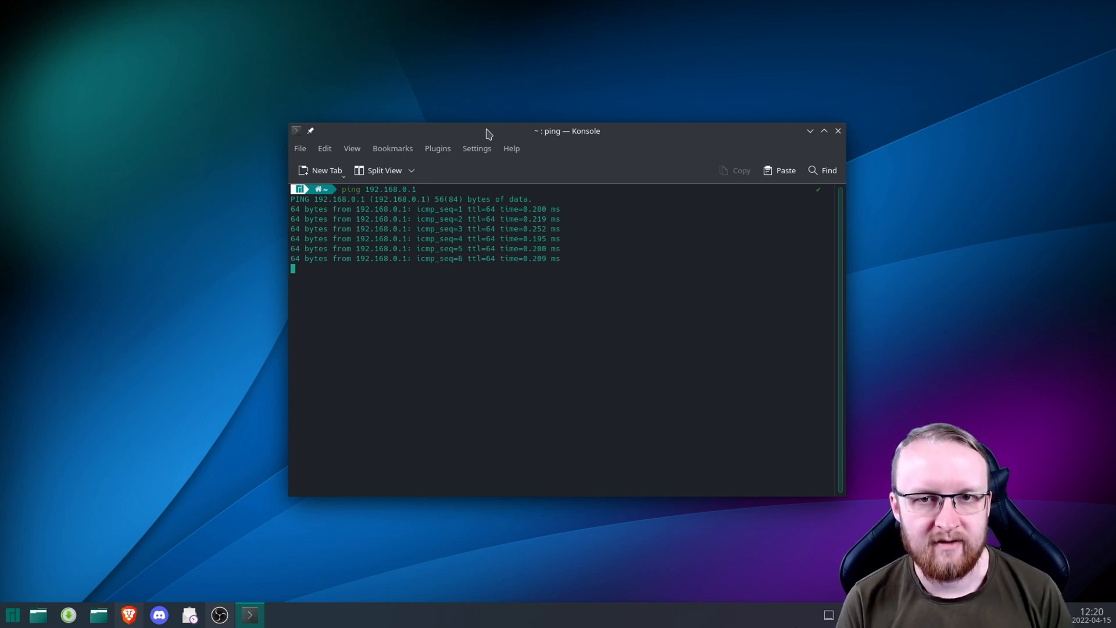
key(ctrl+c)
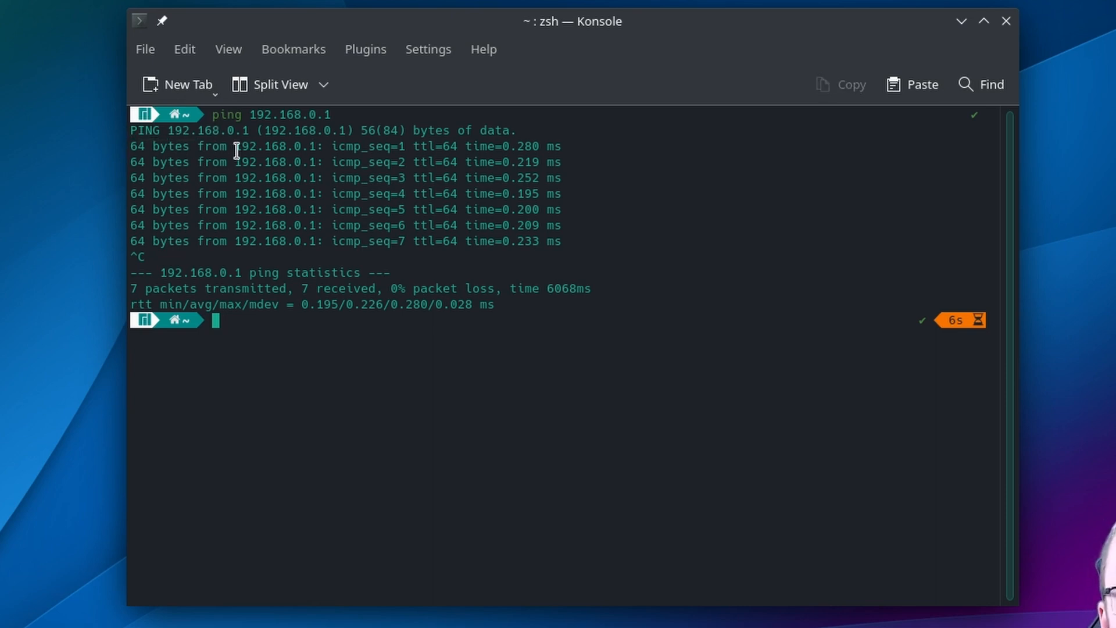
double_click(275, 146)
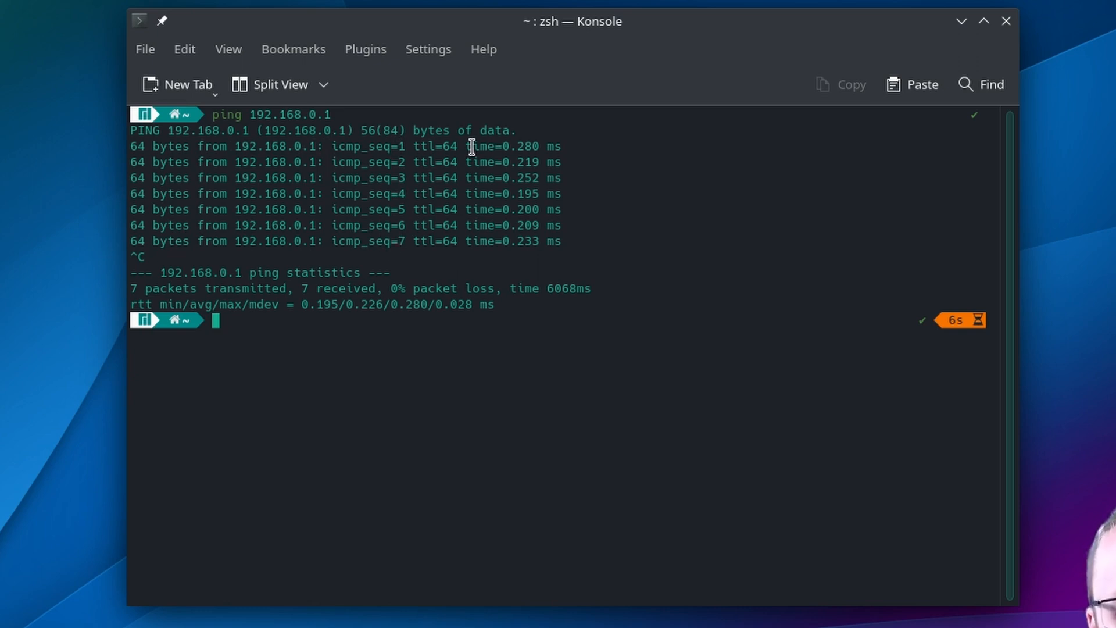
mouse_move(540, 147)
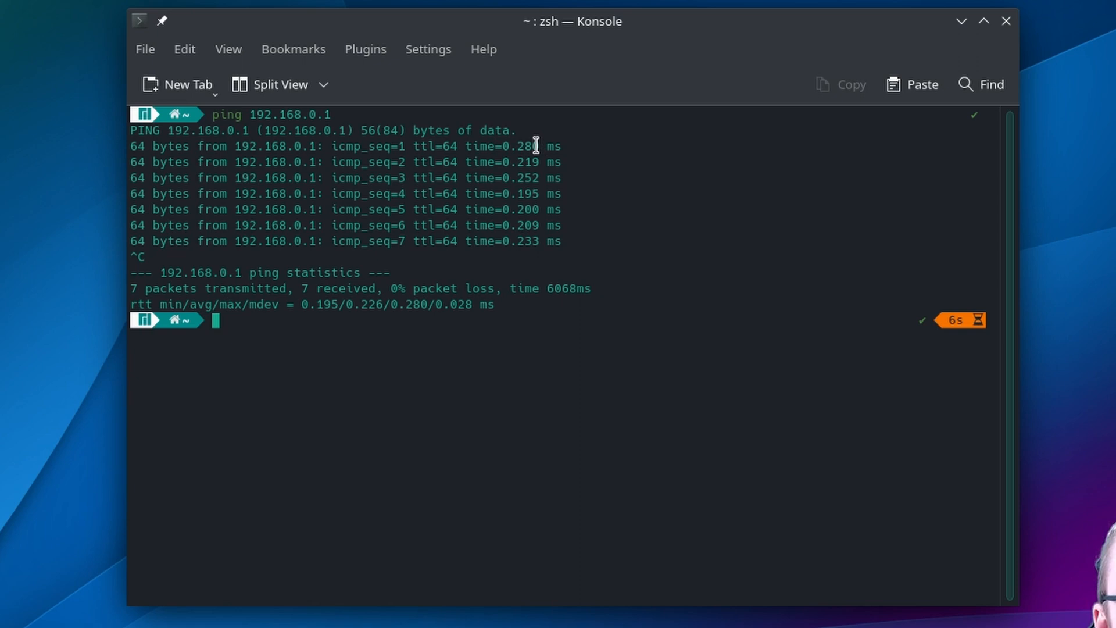
mouse_move(138, 289)
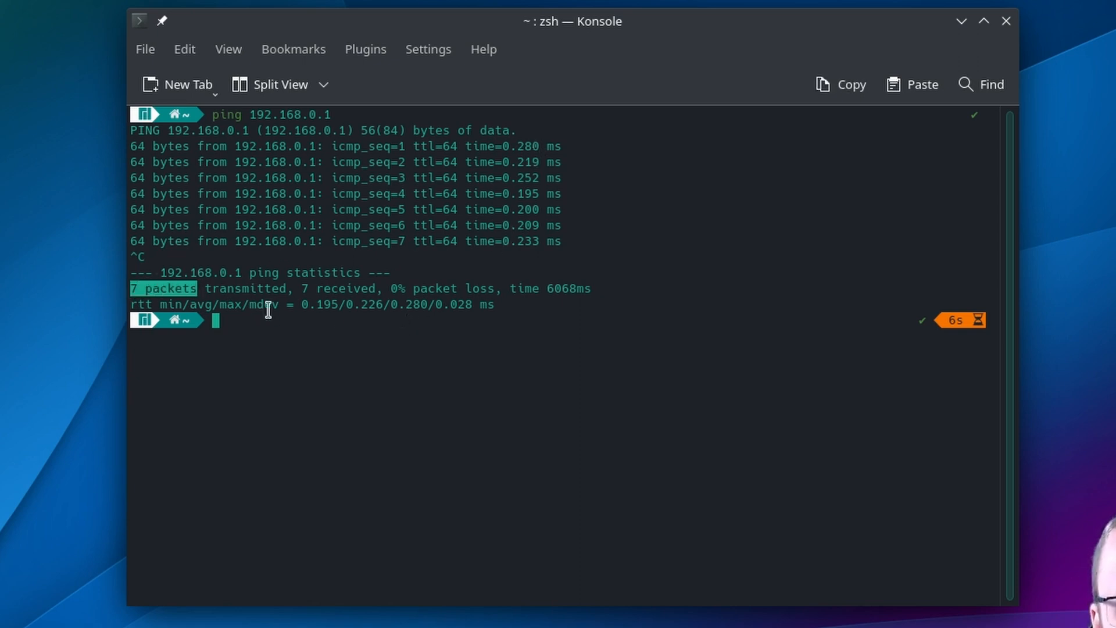
click(150, 289)
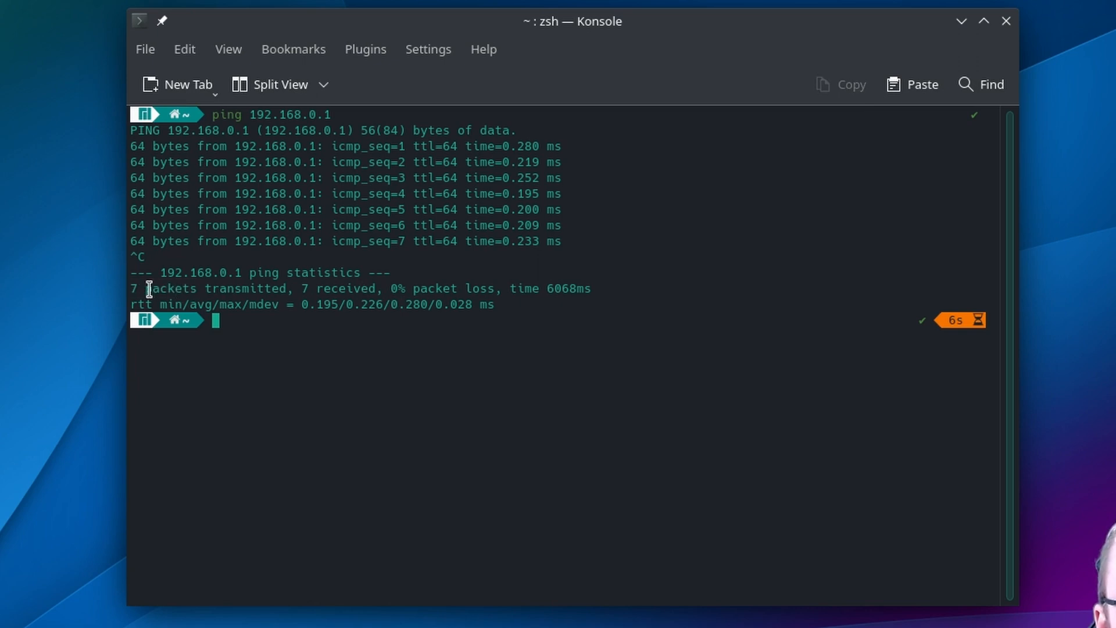
double_click(334, 288)
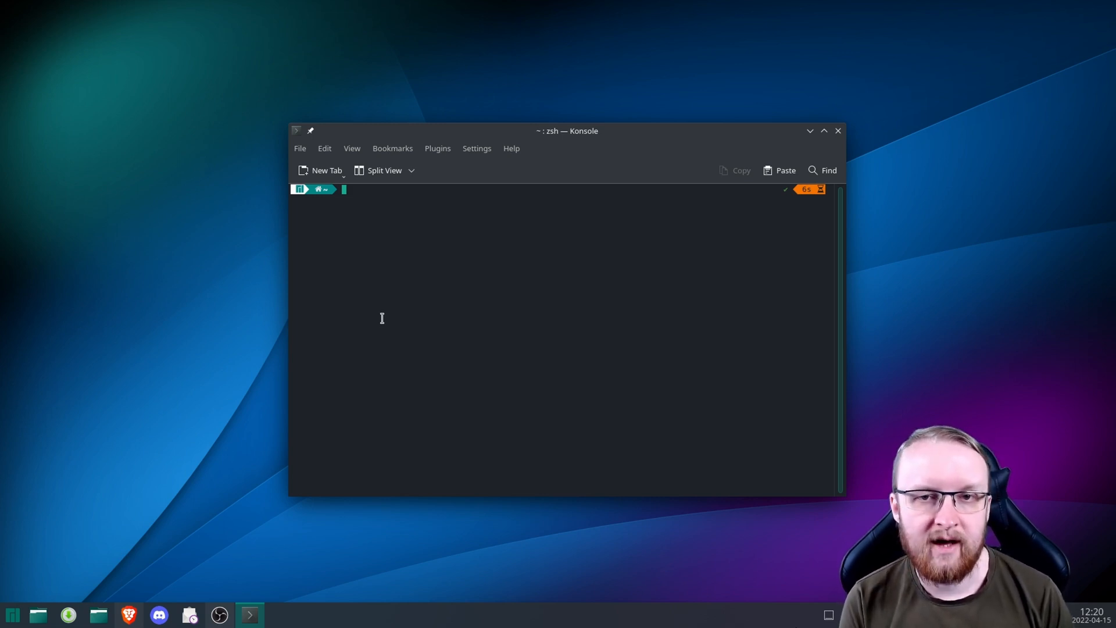
Run ping -c 20 192.168.0.1 to completion with 0% loss, then clear the screen
text(ping 192.168.0.1)
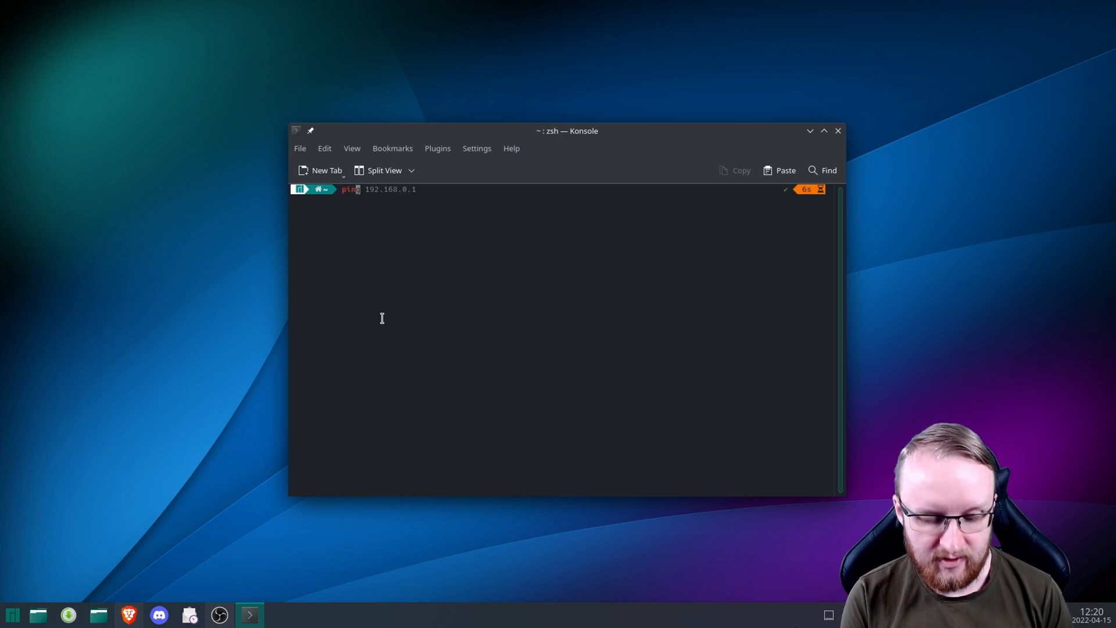
text(-c 20)
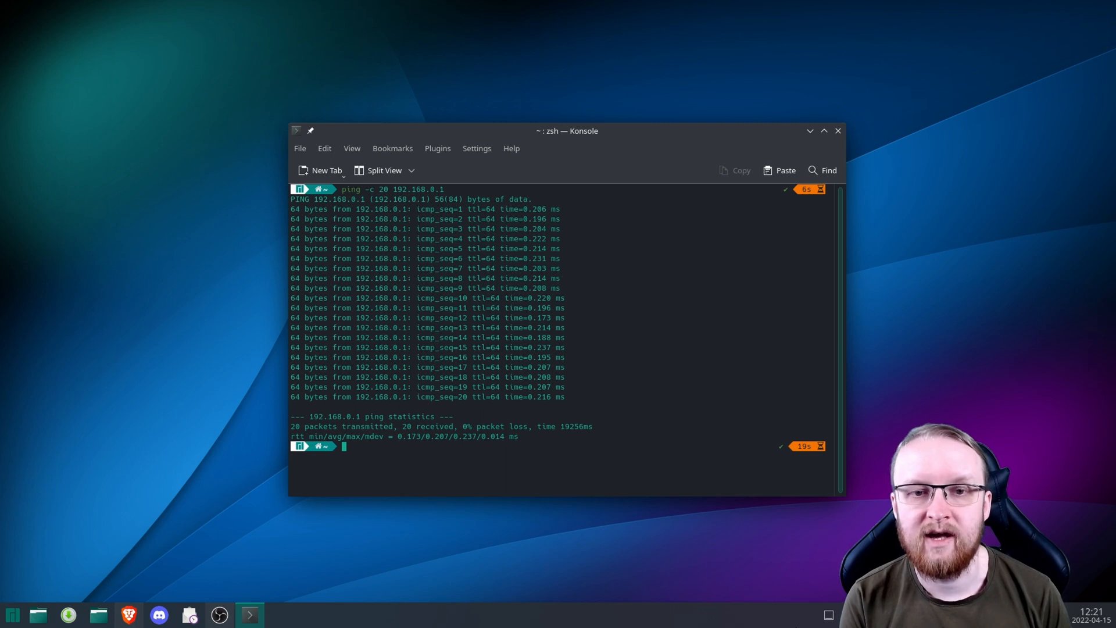
key(ctrl+l)
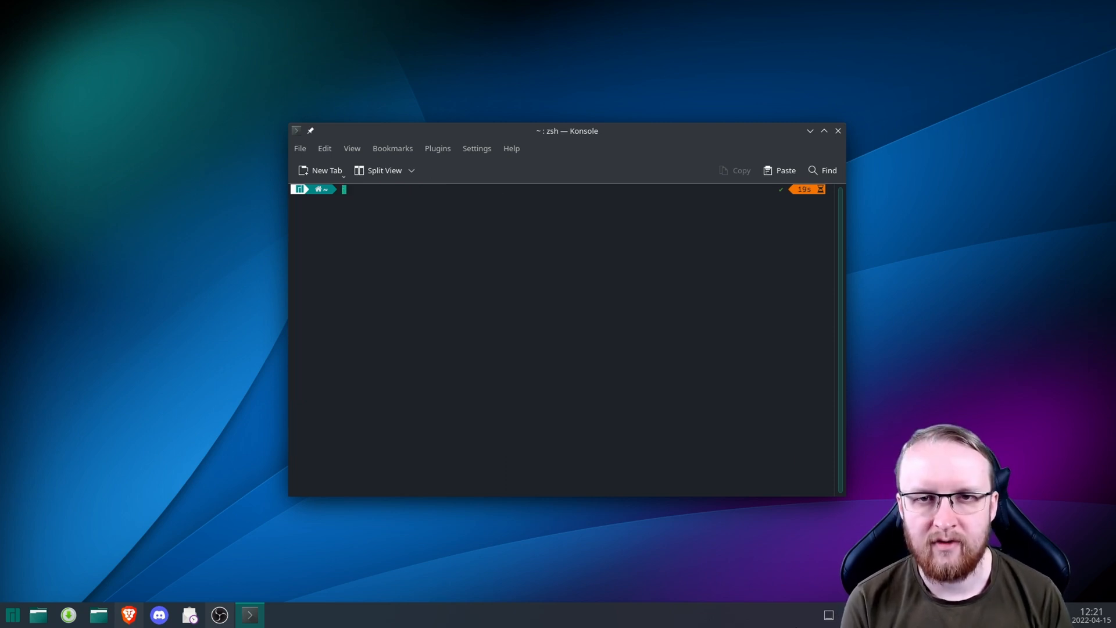
Run a record-route ping to 192.168.0.1 showing the hops via 192.168.0.91
text(ping -c 20 192.168.0.1)
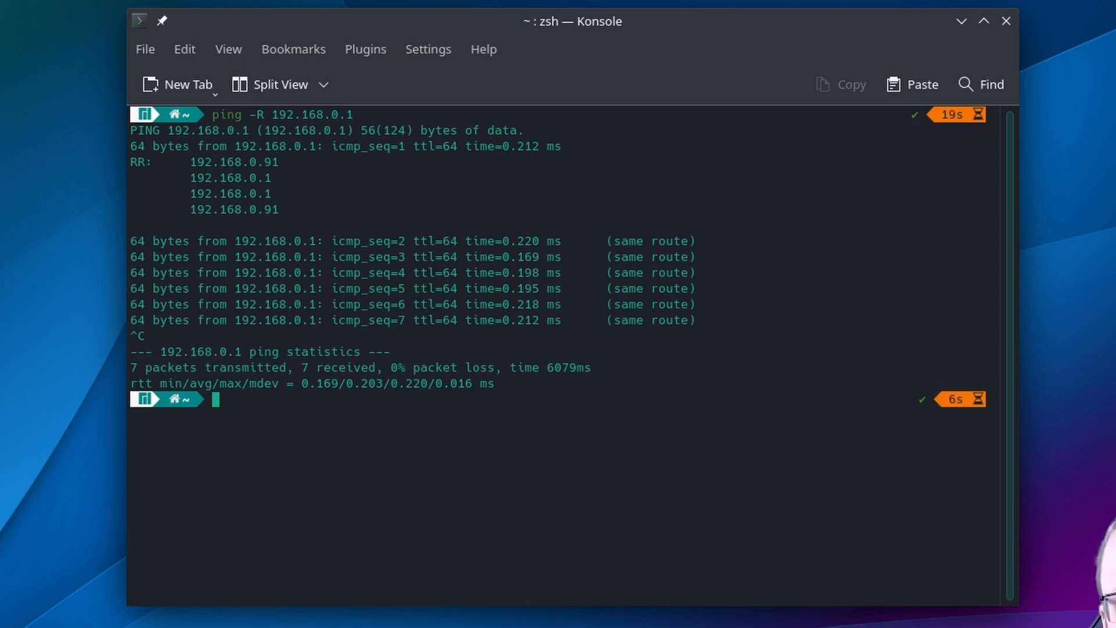
mouse_move(247, 157)
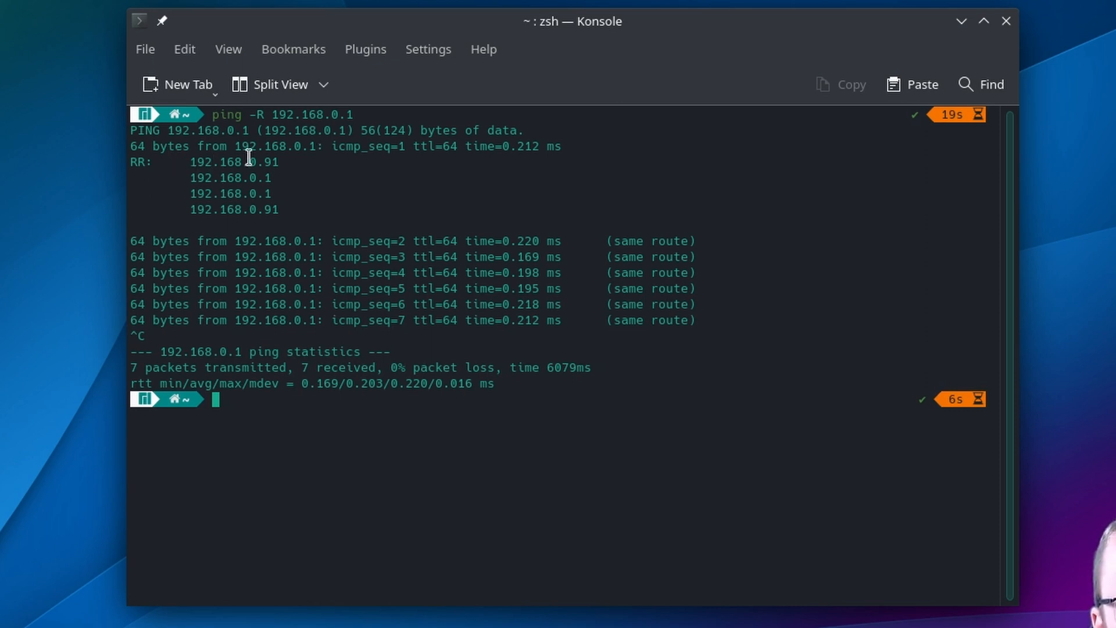
mouse_move(297, 146)
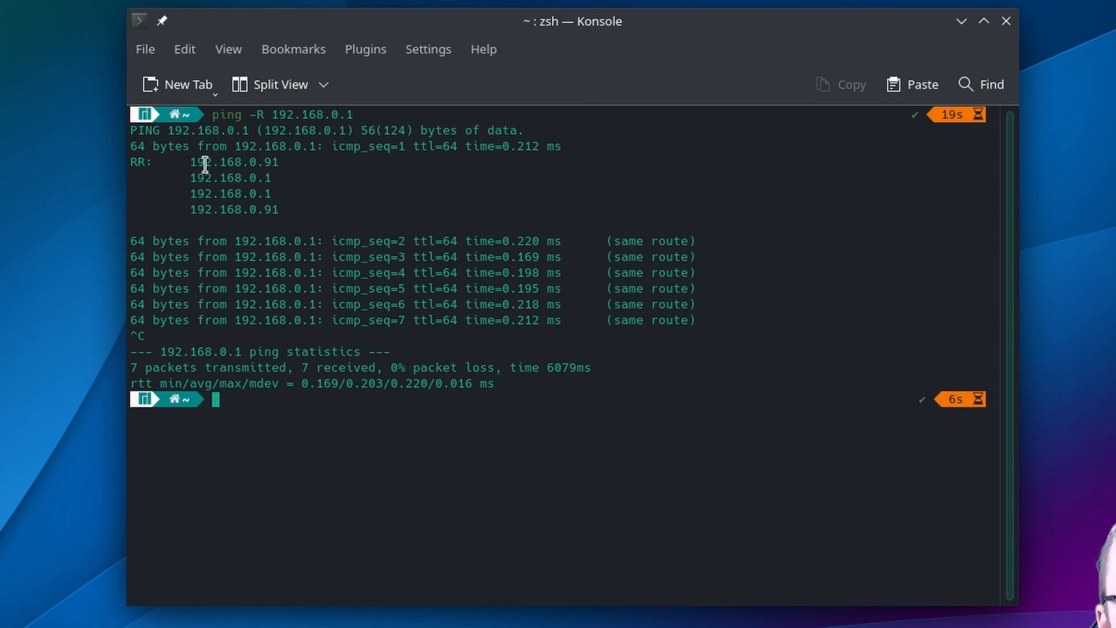
mouse_move(272, 161)
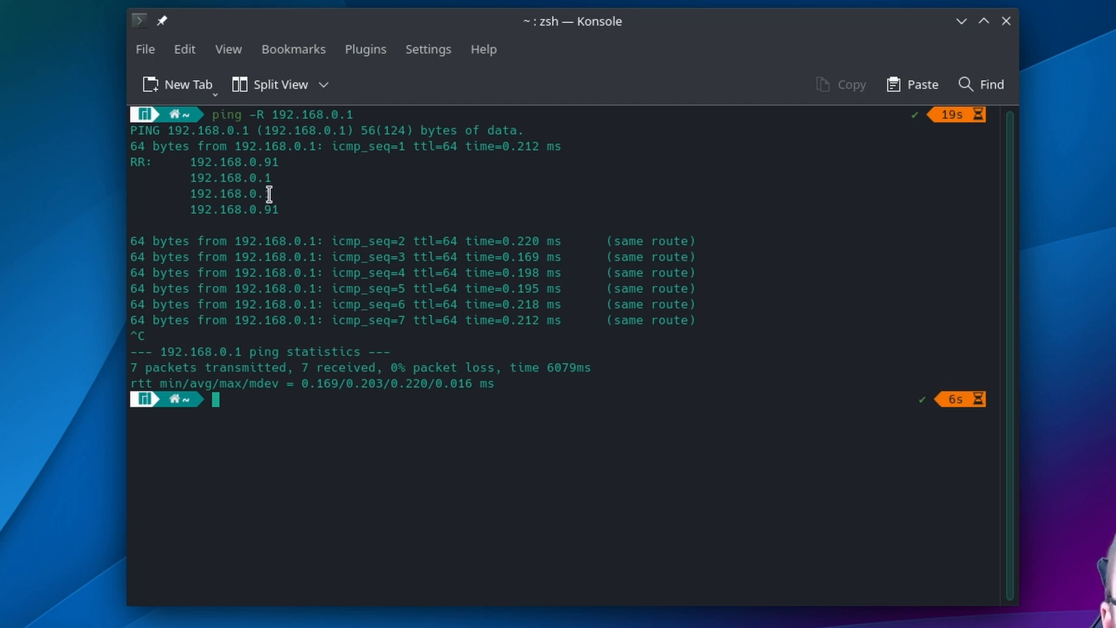
mouse_move(268, 209)
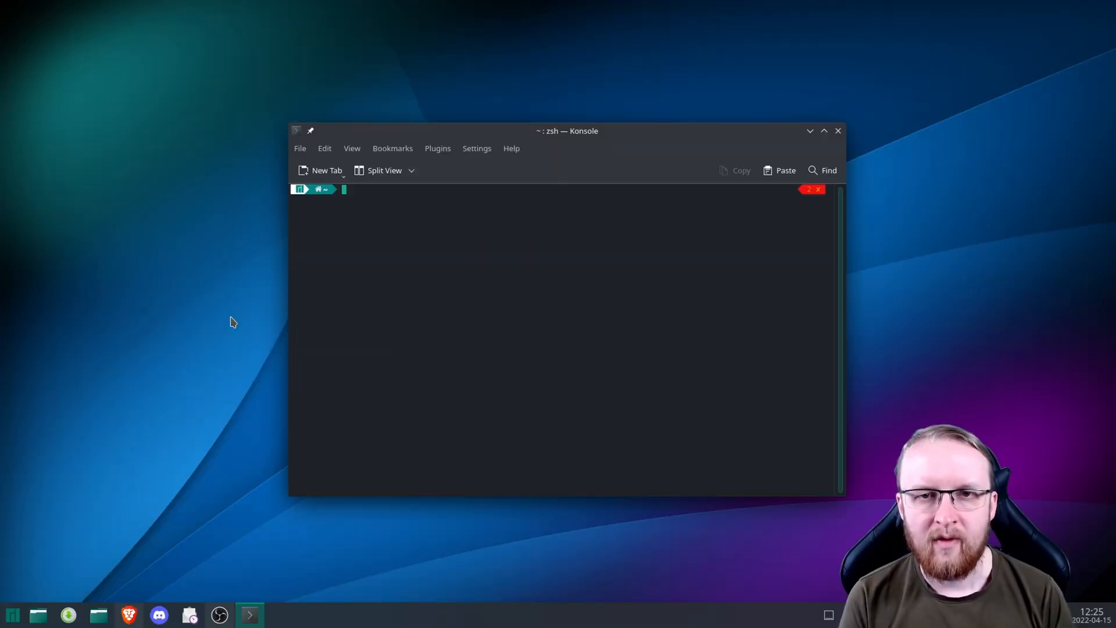
Ping the absent host 192.168.0.200 and stop it at Destination Host Unreachable, 100% loss
text(ping)
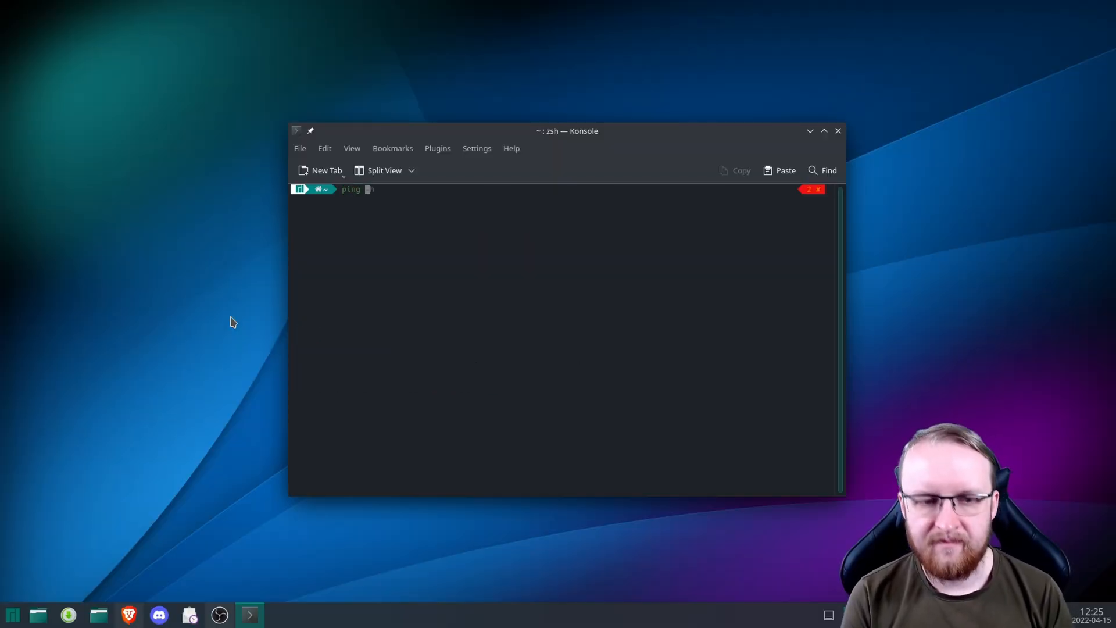
text(192.168.0.1)
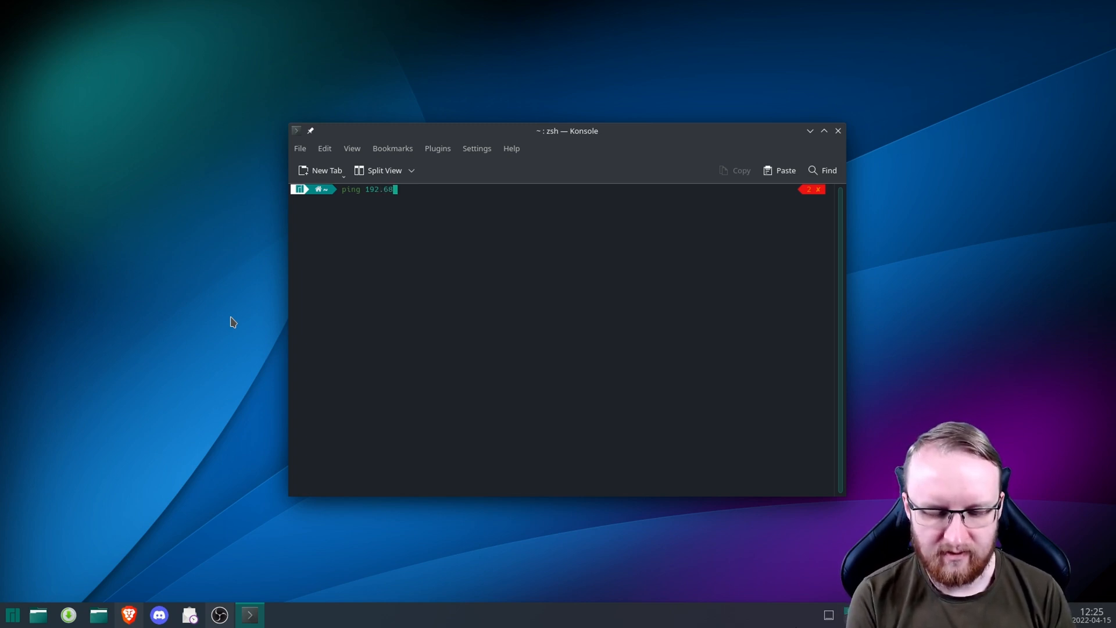
text(8.0.1)
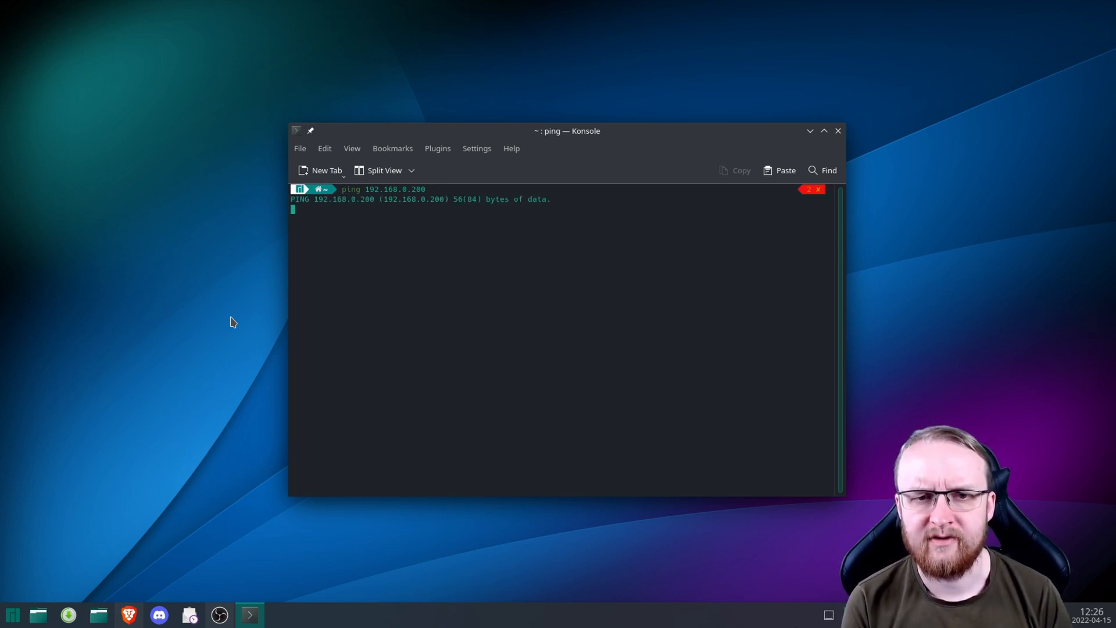
key(ctrl+c)
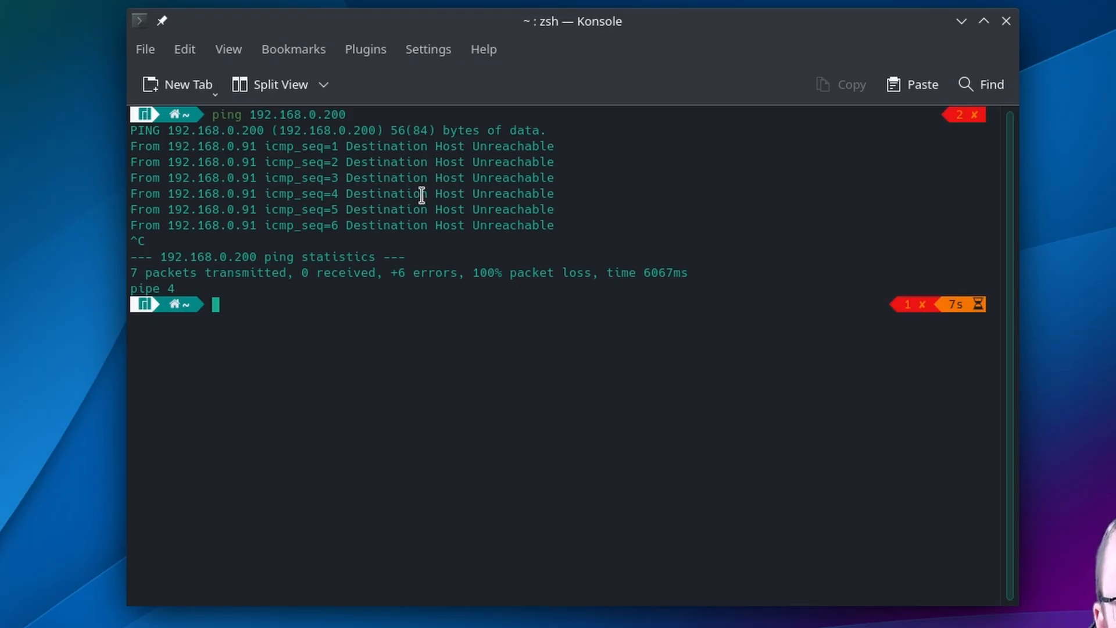
mouse_move(376, 147)
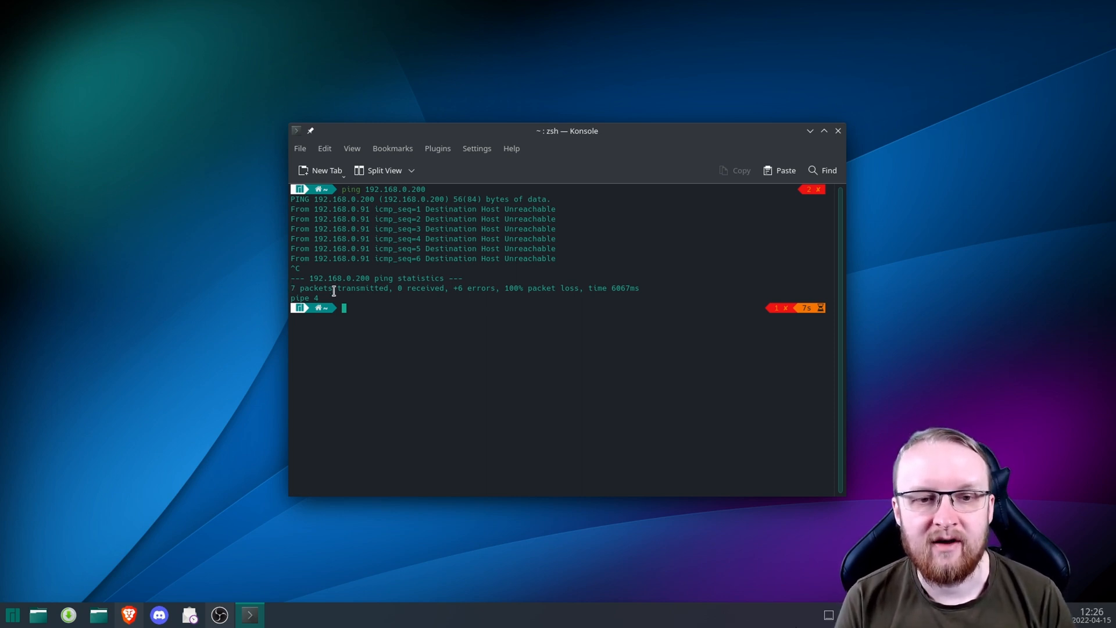
mouse_move(394, 296)
text(ping -h)
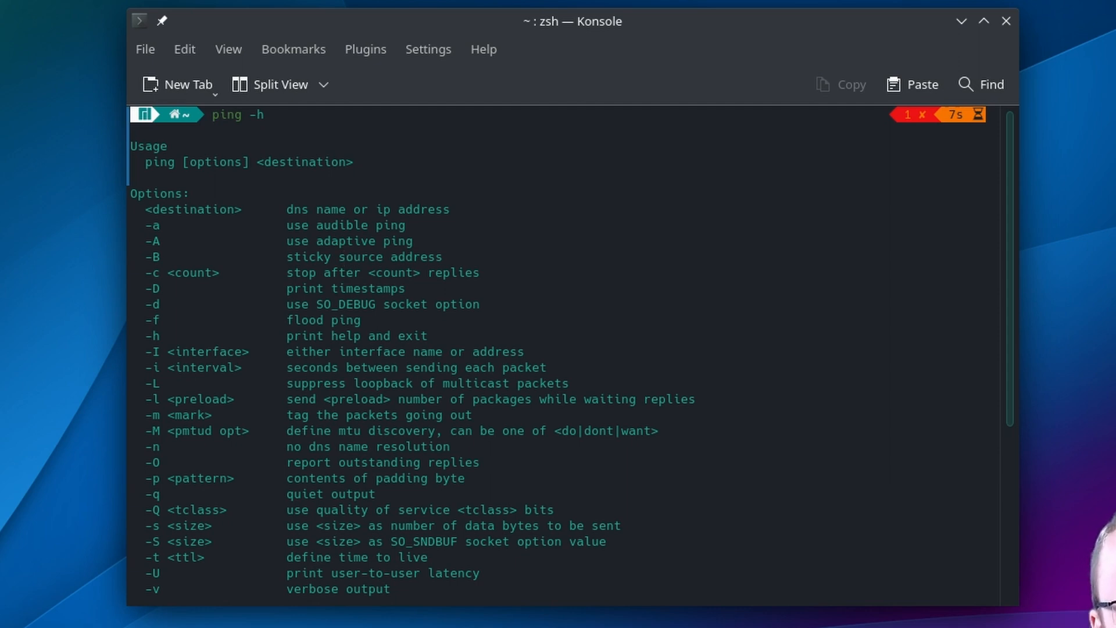
Scroll through ping's help listing of all its options
scroll(down, 3)
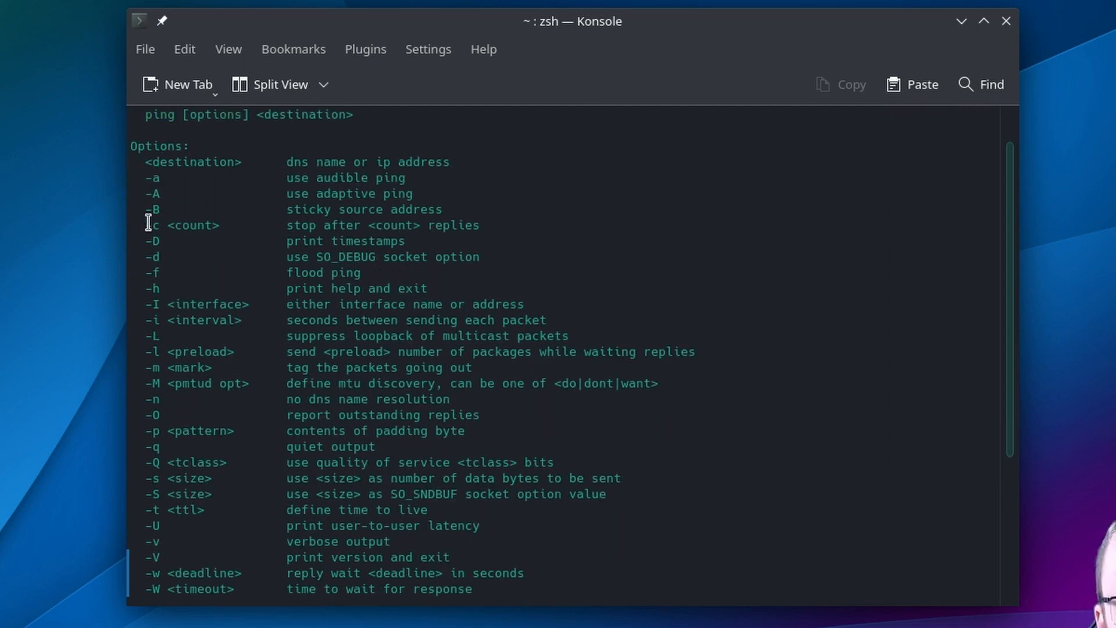
mouse_move(207, 224)
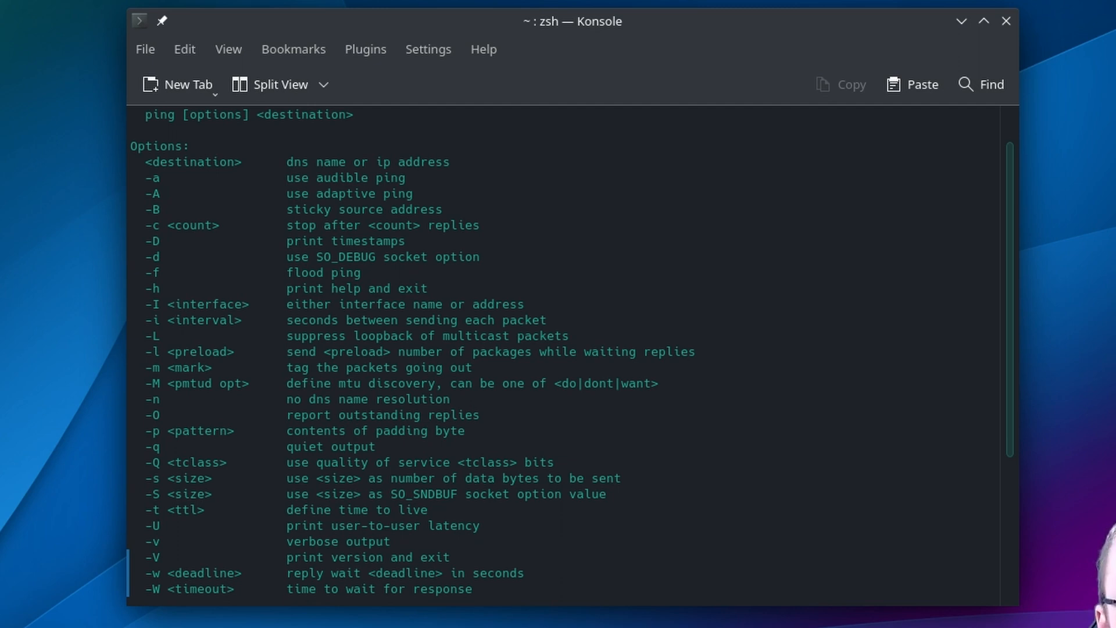
mouse_move(290, 328)
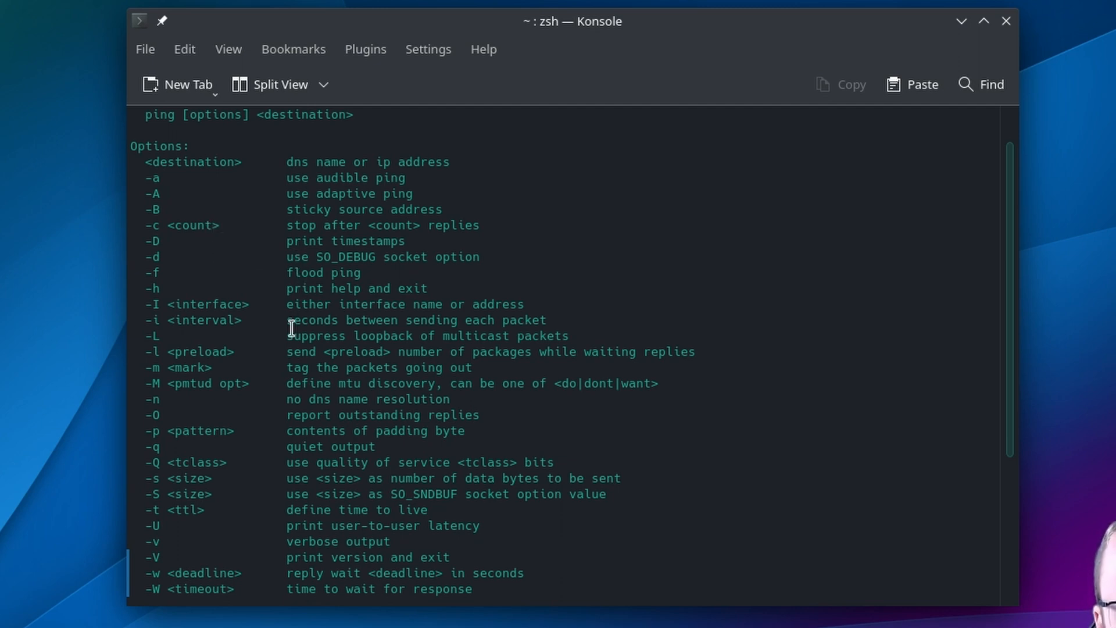
mouse_move(158, 502)
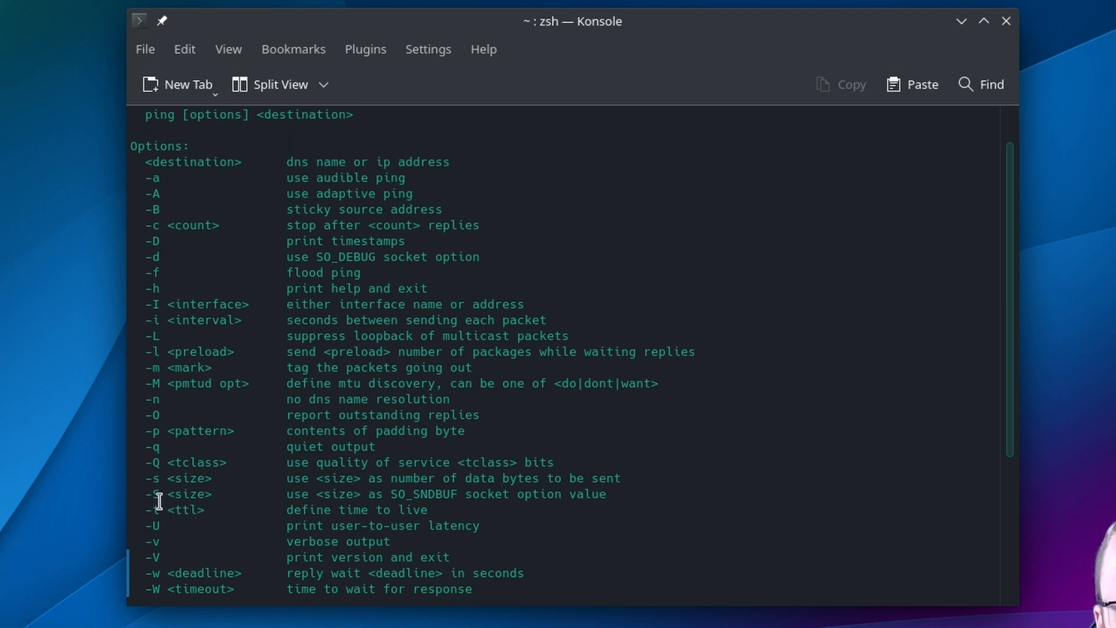
mouse_move(163, 483)
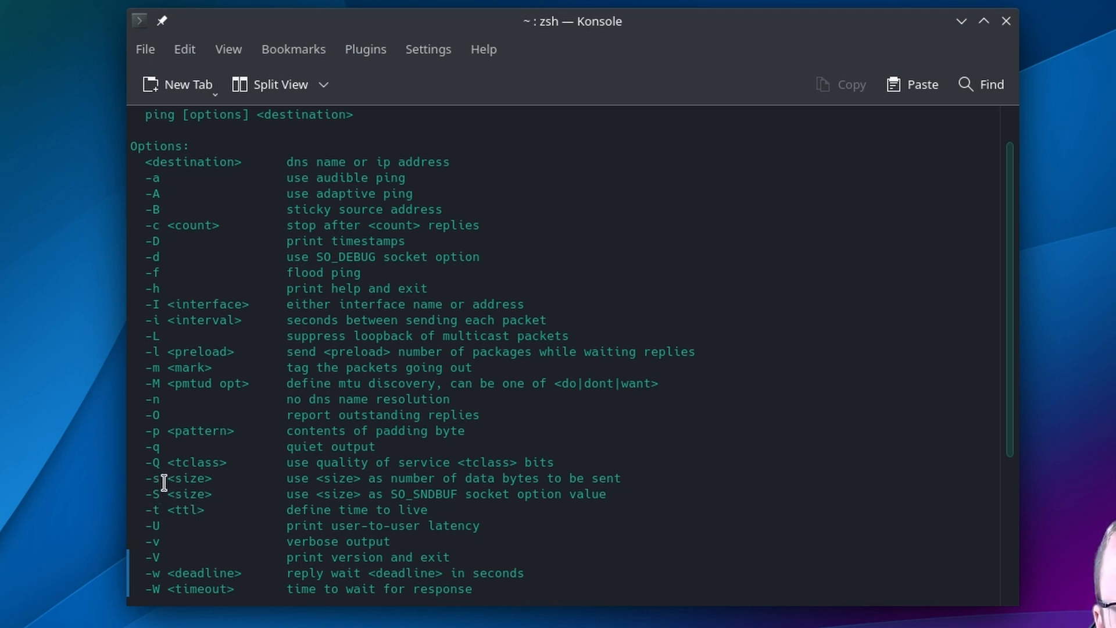
scroll(down, 3)
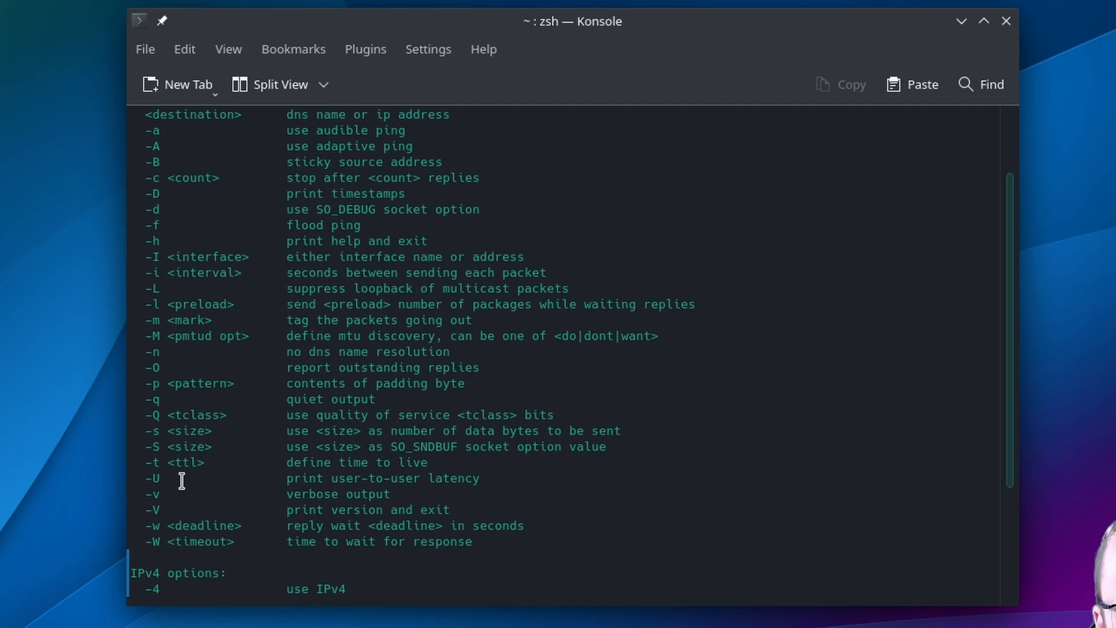
scroll(down, 3)
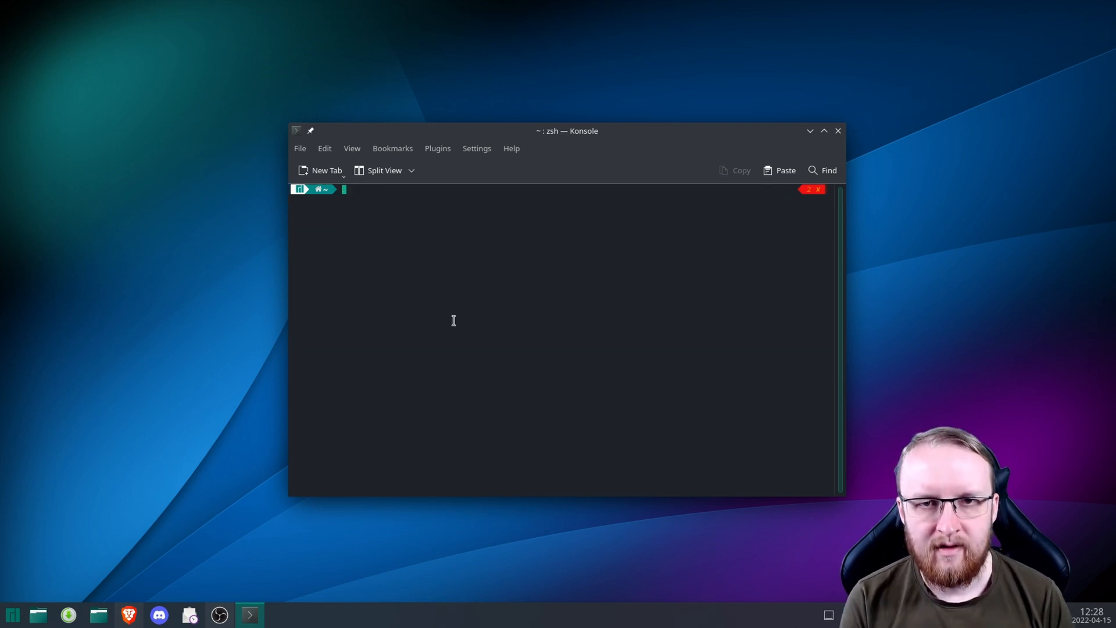
Interrupt the unanswered ping -R 1.1.1.1, leaving 12 sent, 0 received, 100% loss
text(ping -R 1.1.1.1)
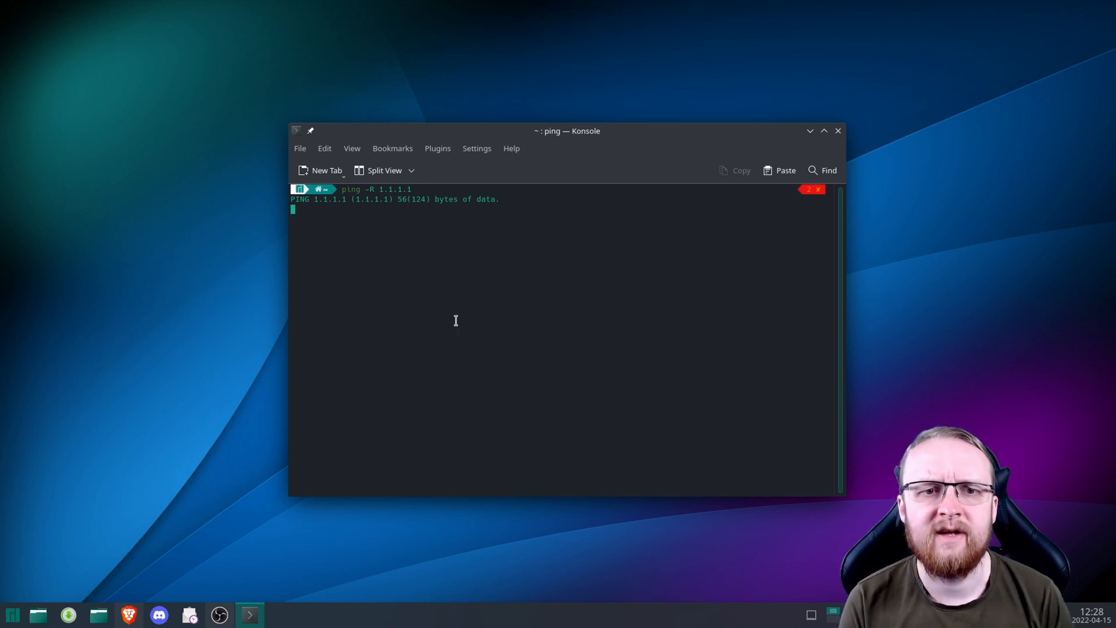
mouse_move(401, 232)
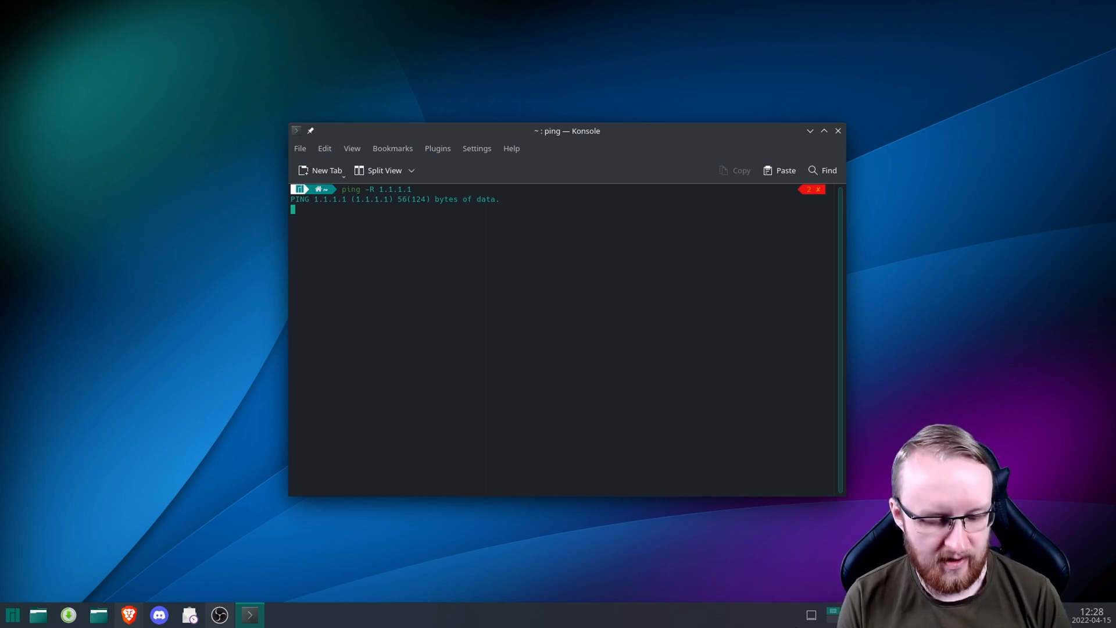
key(ctrl+c)
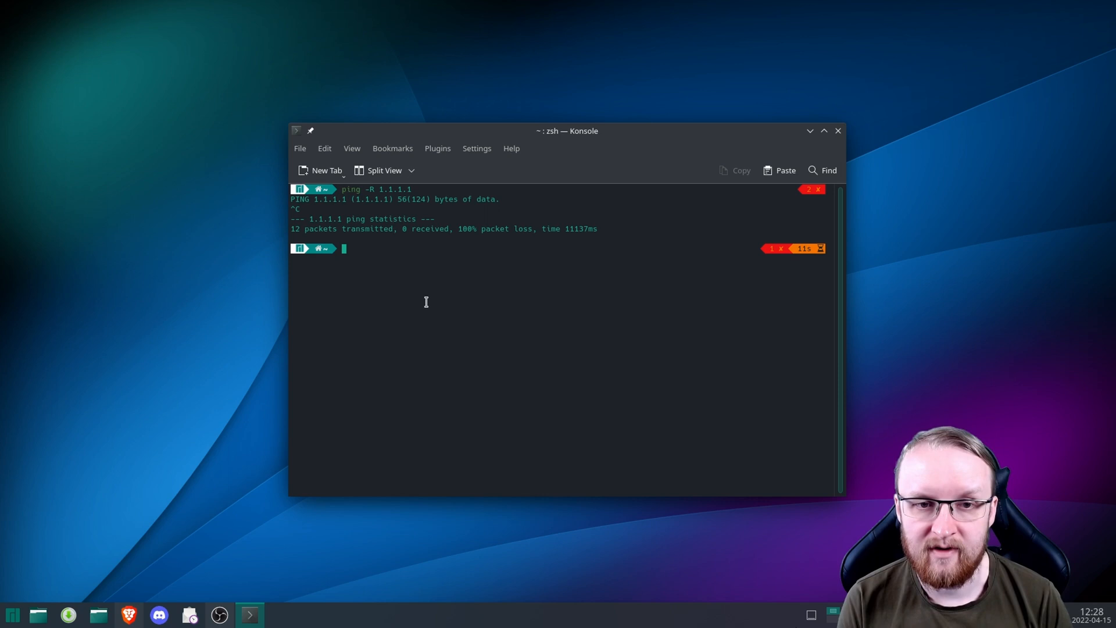
text(PI)
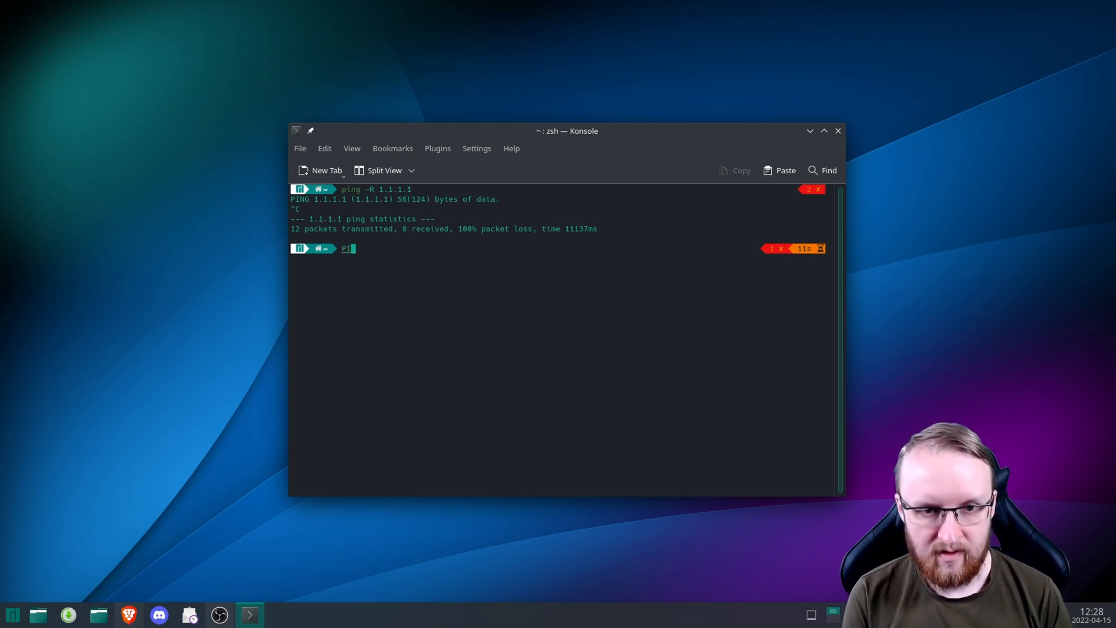
Ping 1.1.1.1, receiving replies around 7 ms, then stop it
text(ping 192.168.0.200)
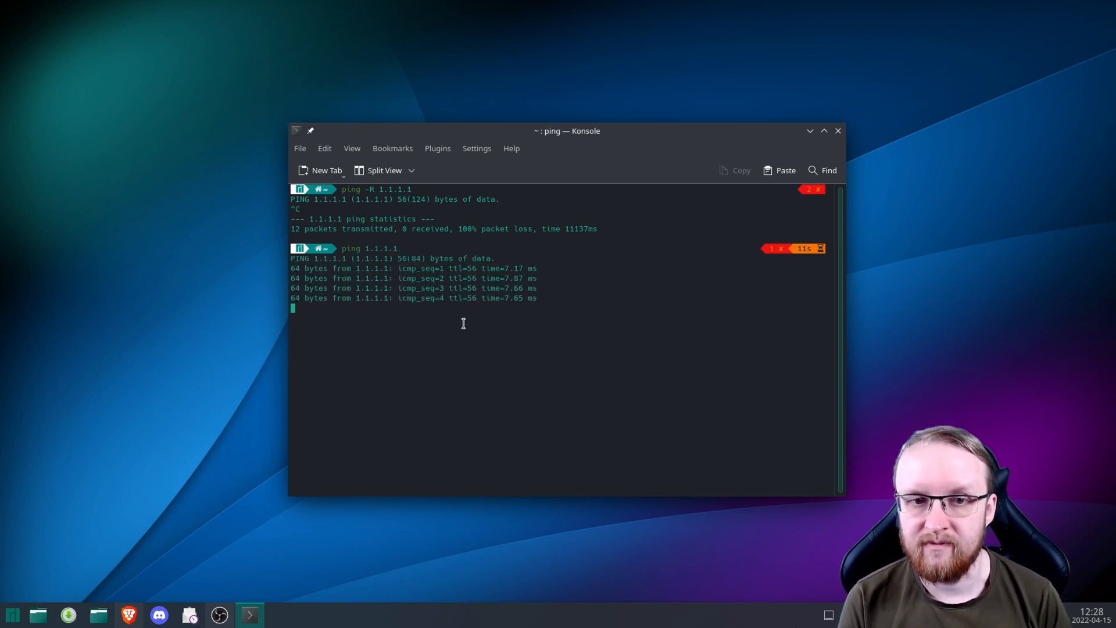
key(ctrl+c)
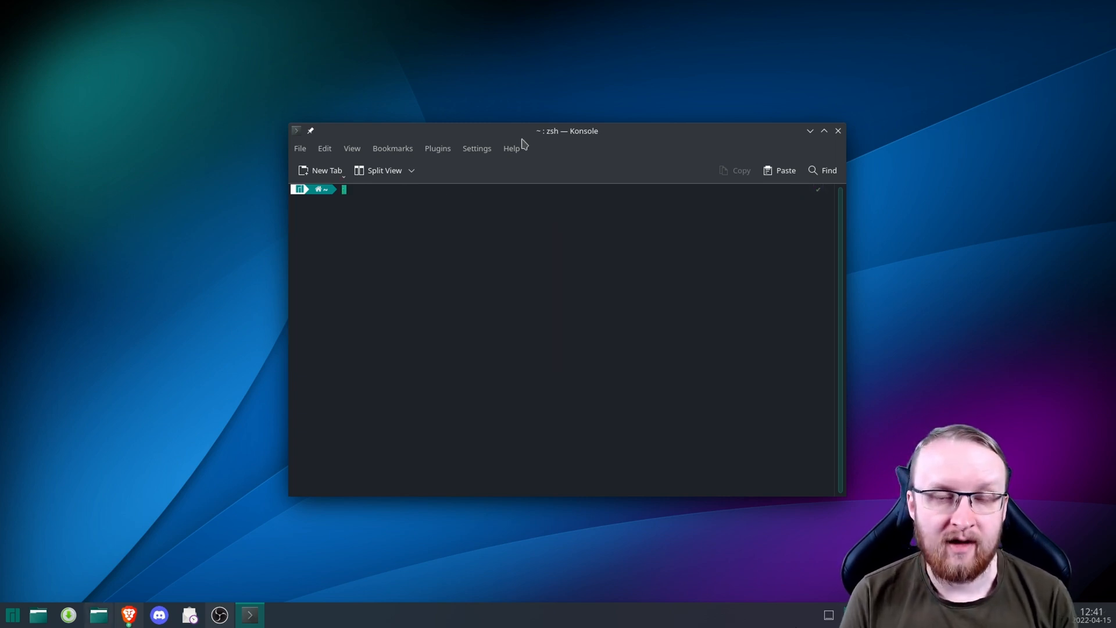
mouse_move(468, 269)
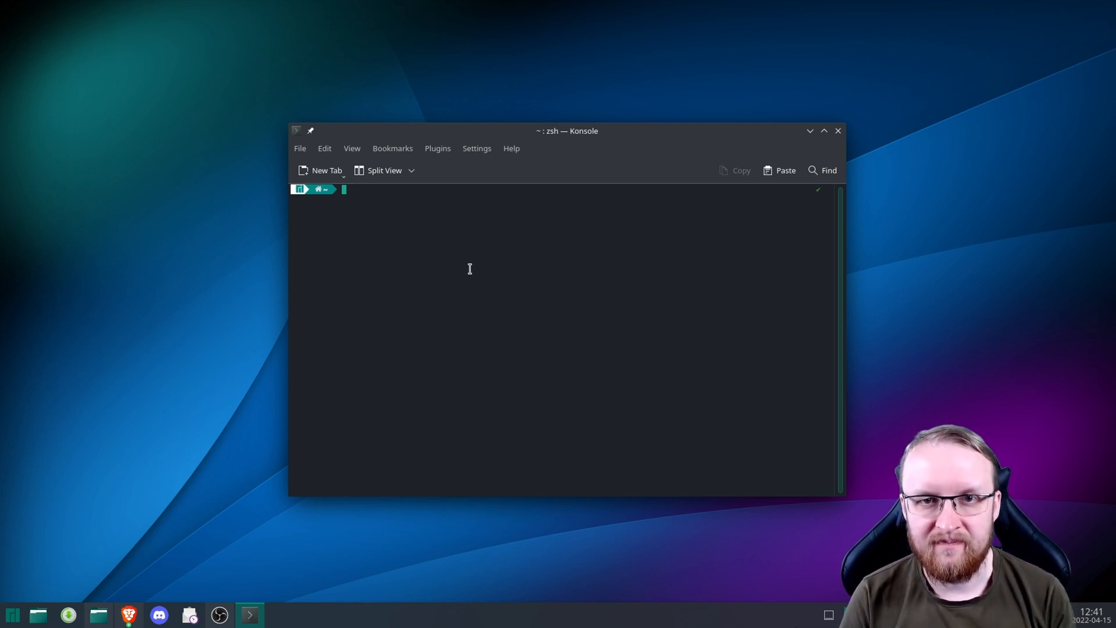
Ping the router at 192.168.0.1 and stop after four replies with 0% loss
text(ping 192.168.0.1)
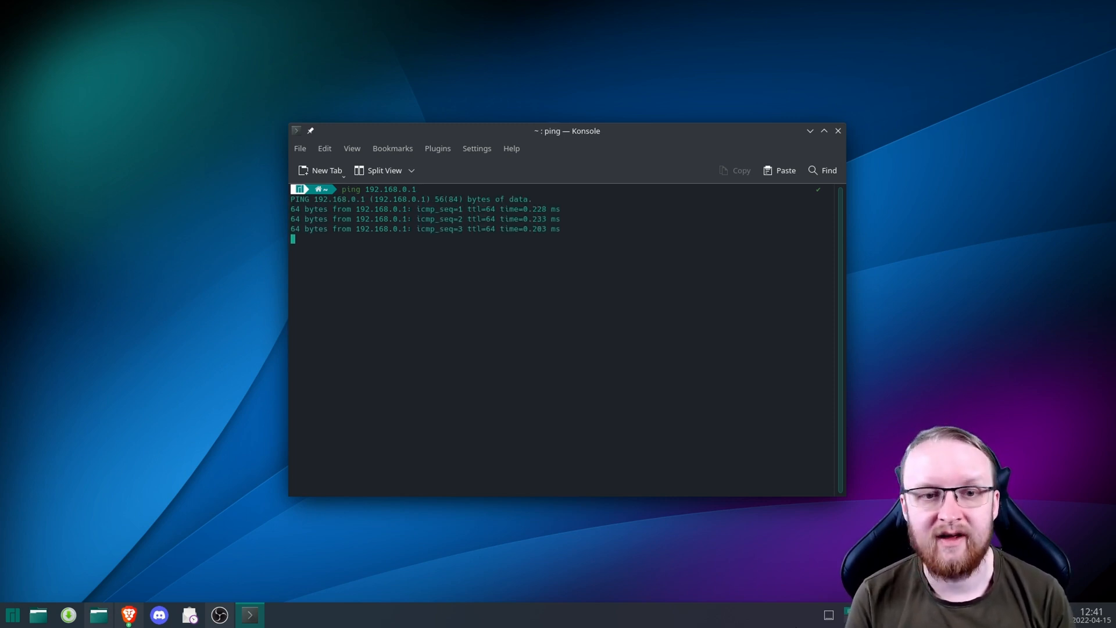
key(ctrl+c)
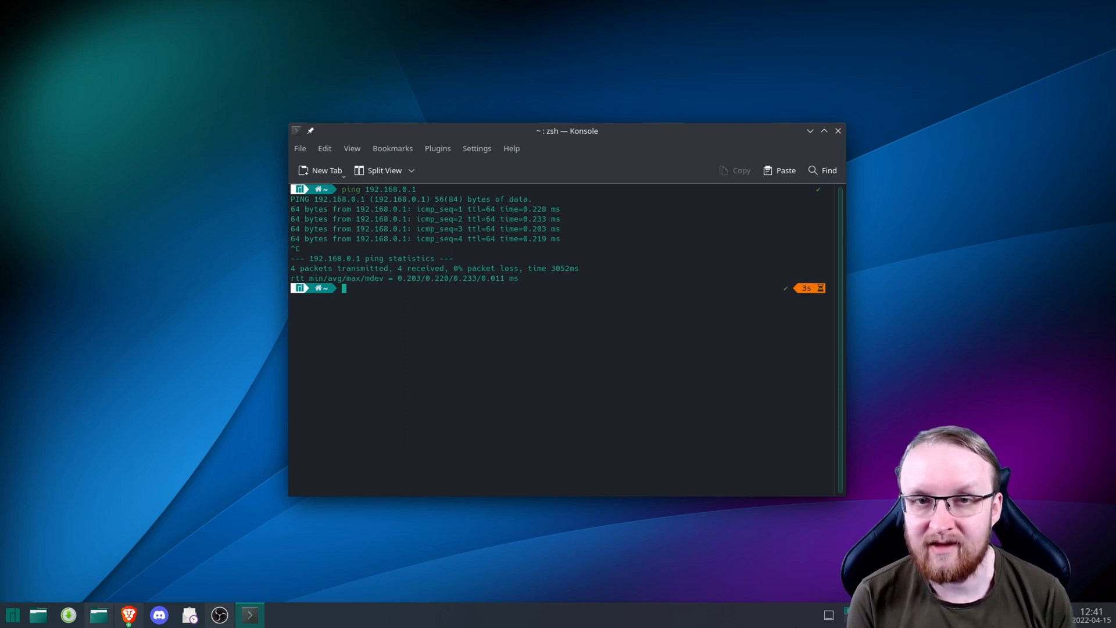
Ping 192.168.0.200, producing Destination Host Unreachable errors and 100% loss
text(ping 192.168.0.1)
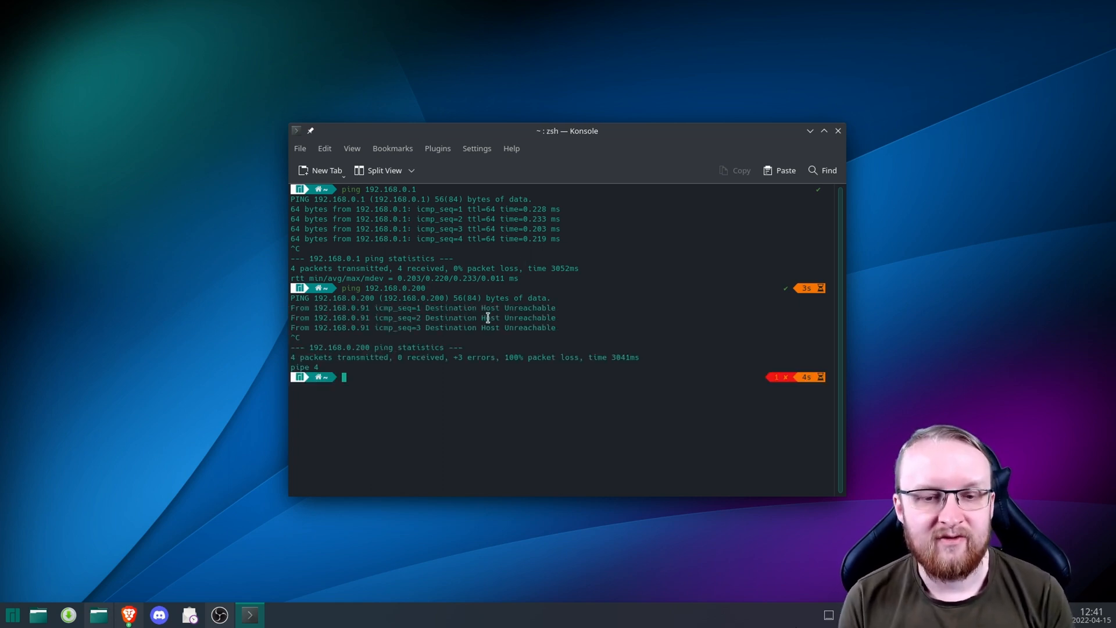
mouse_move(483, 324)
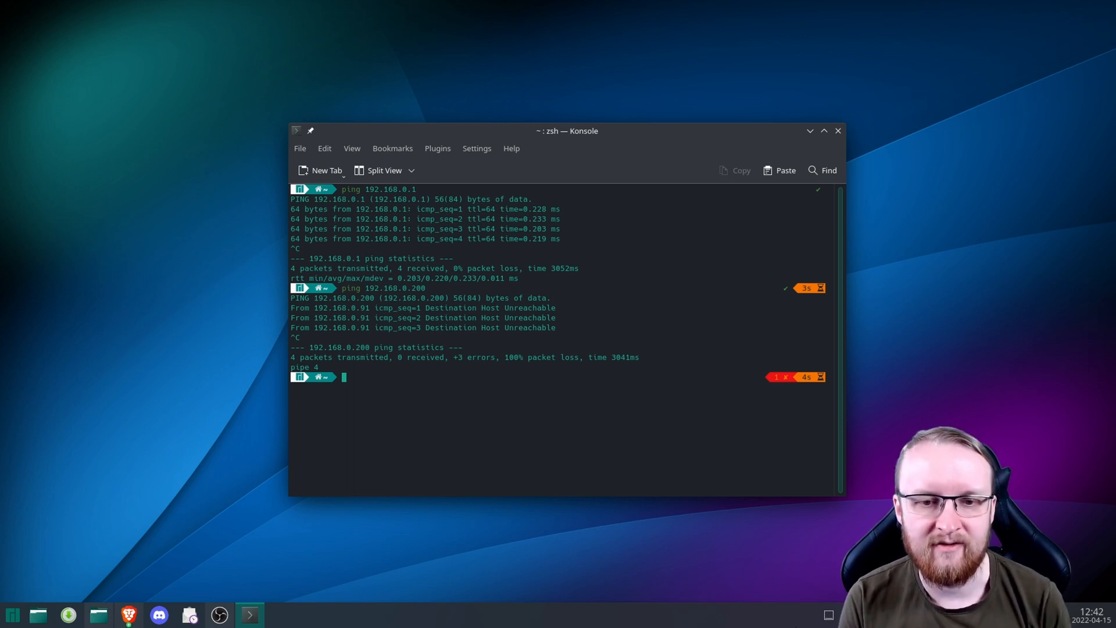
mouse_move(481, 338)
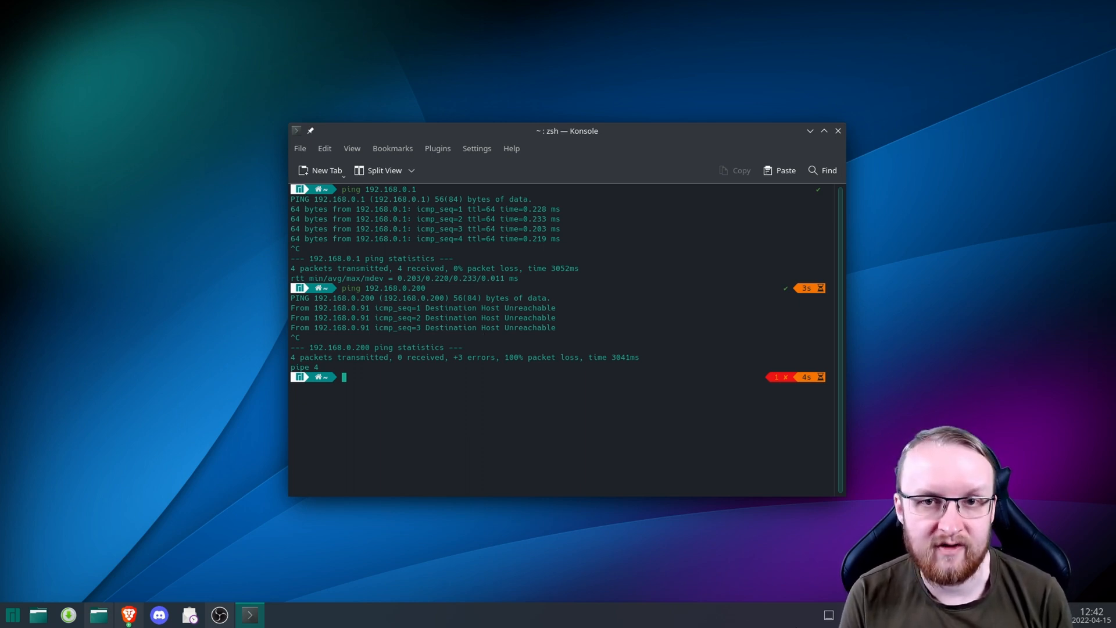
mouse_move(483, 341)
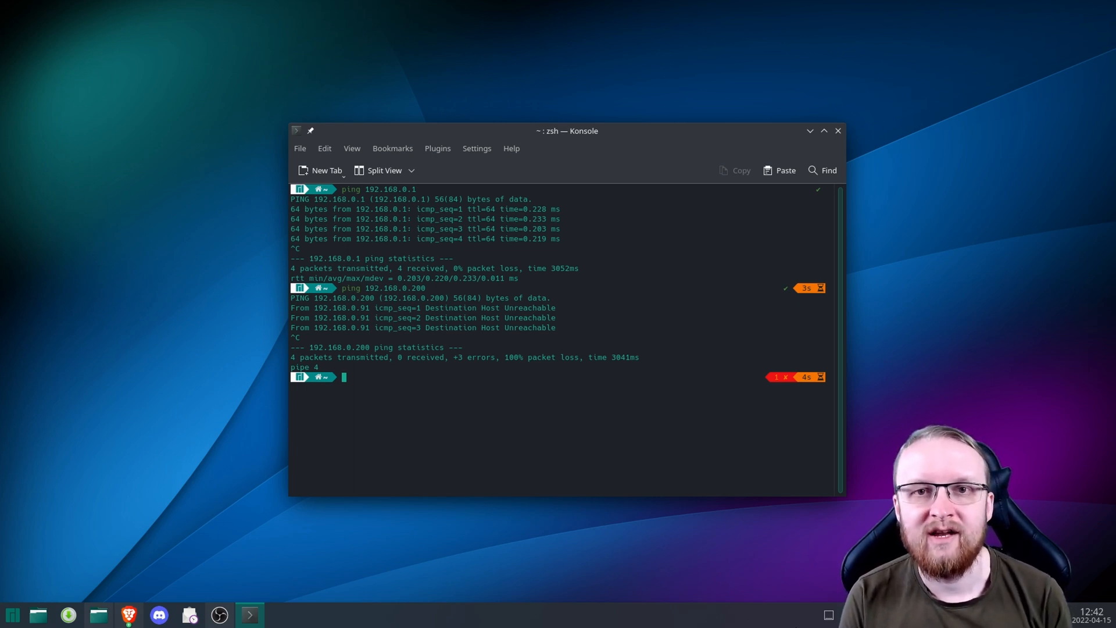
Ping 192.168.0.100, get replies of a few milliseconds, and stop it with Ctrl+C
text(ping 192.168.0.200)
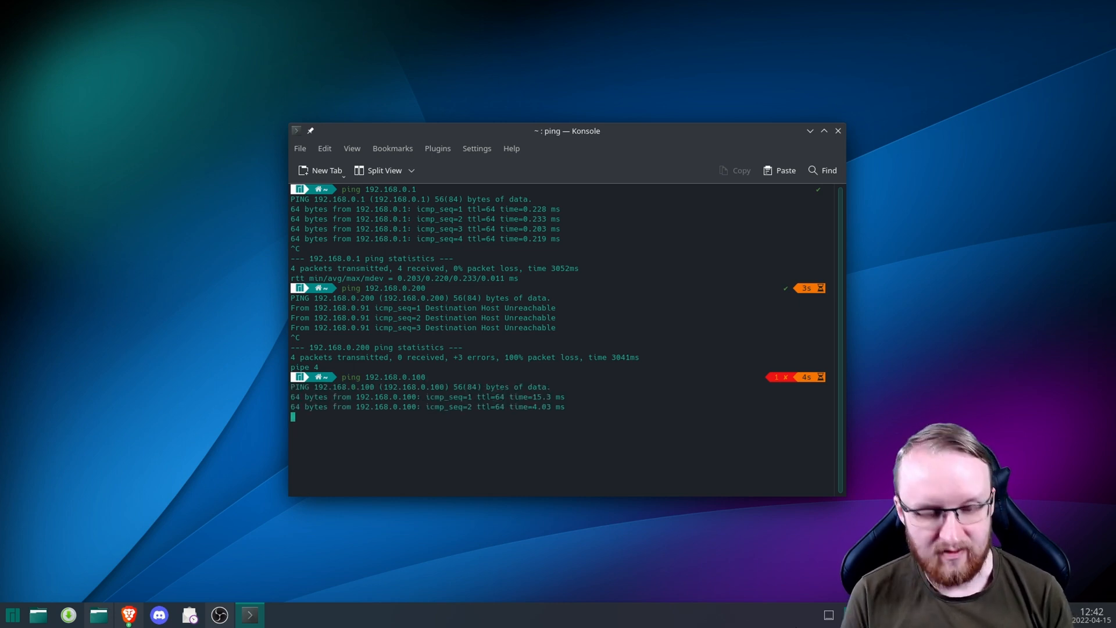
key(ctrl+c)
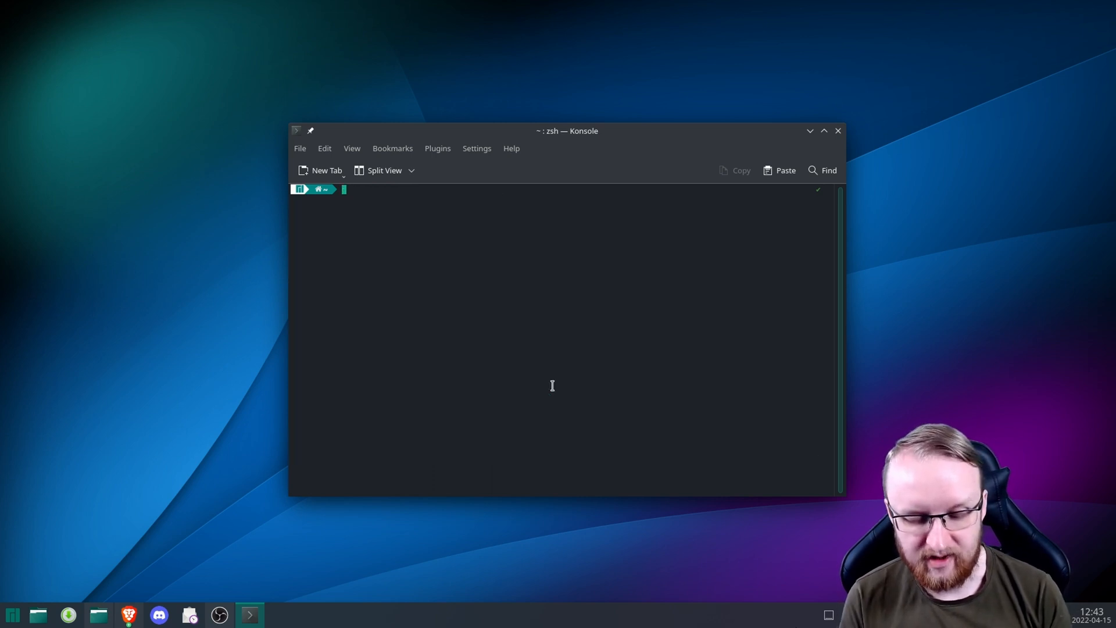
mouse_move(543, 333)
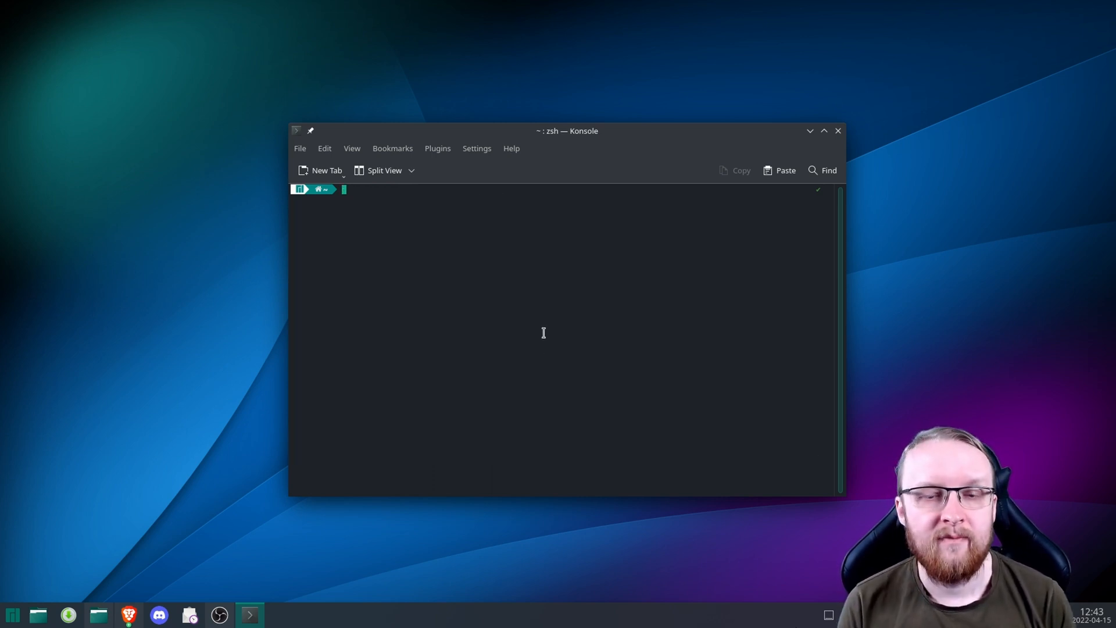
mouse_move(542, 331)
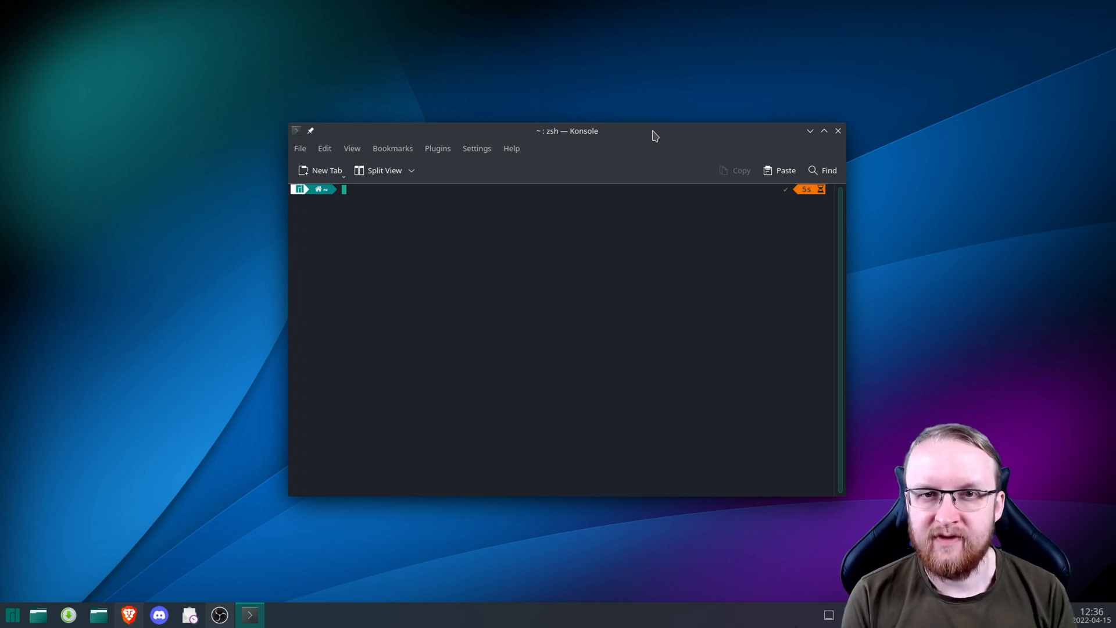
Ping 192.168.0.1 and stop after six replies: 0% loss, about 0.2 ms round-trip
text(ping 1.1.1.1)
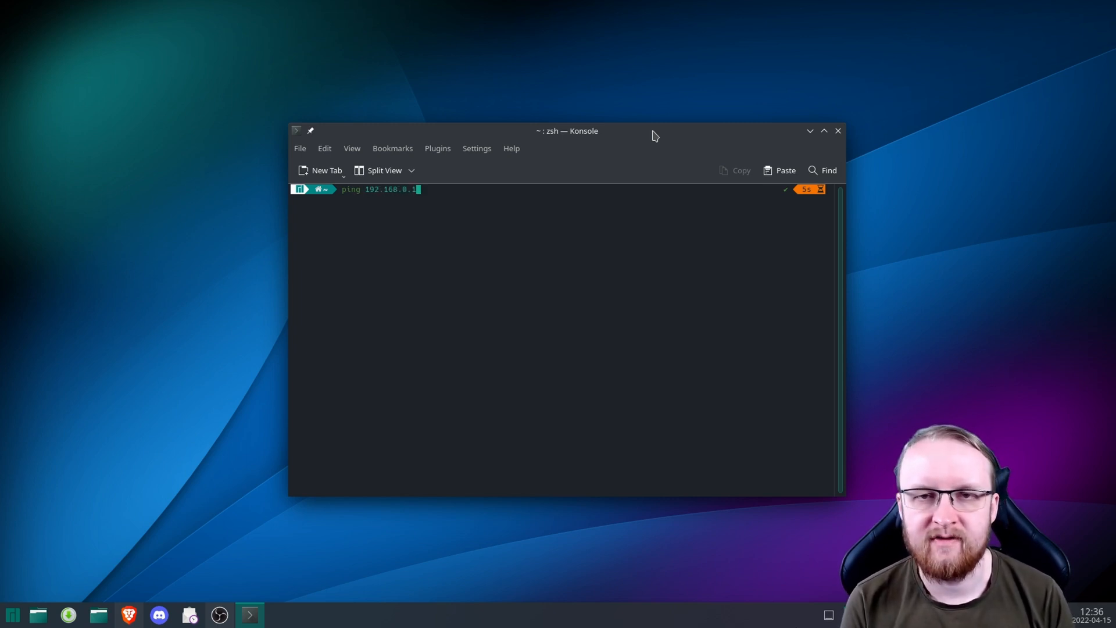
key(Return)
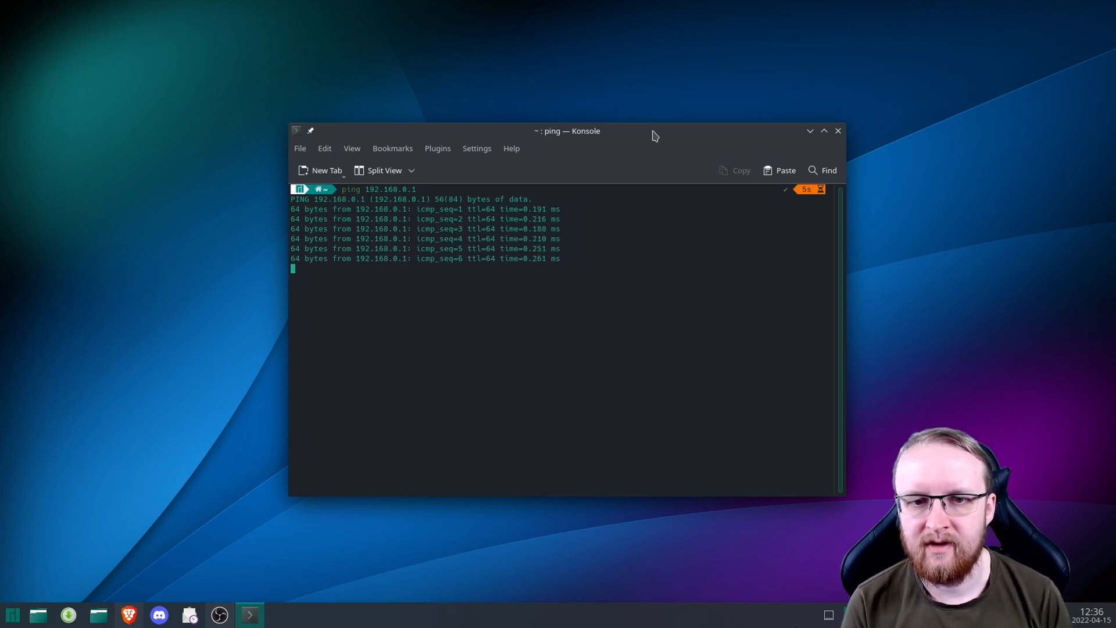
key(ctrl+c)
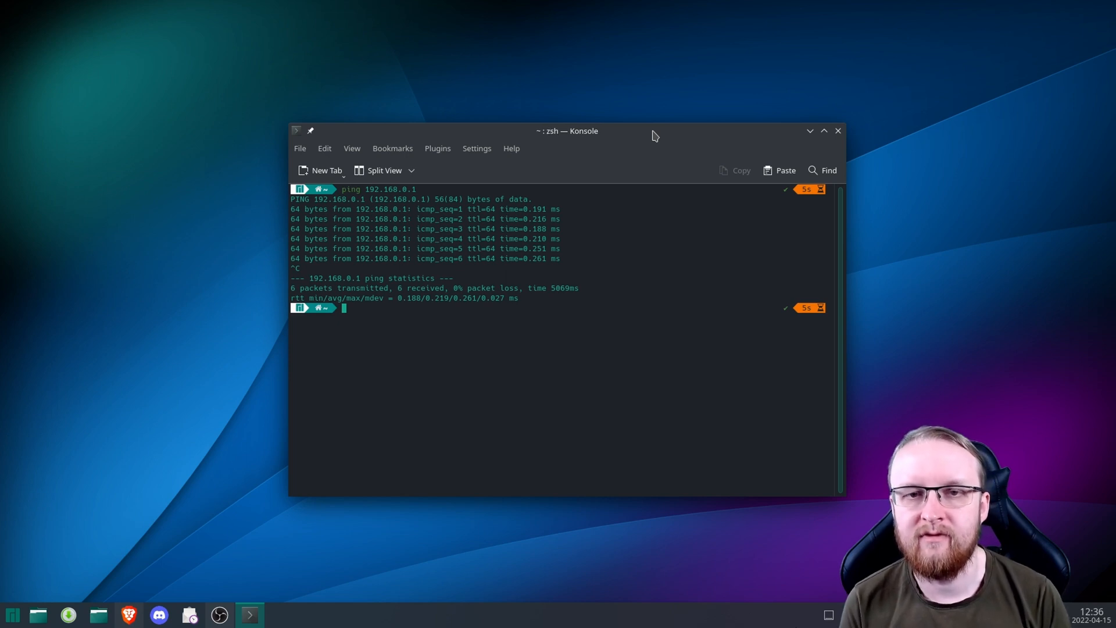
mouse_move(553, 280)
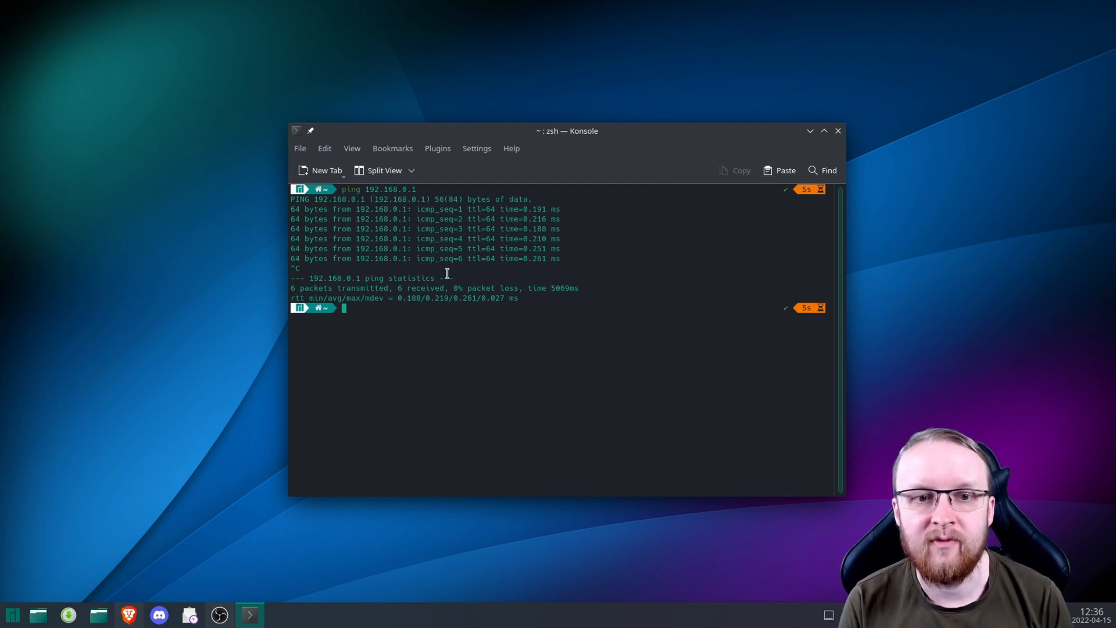
Clear the terminal of the 192.168.0.1 ping results, leaving an empty prompt
click(823, 130)
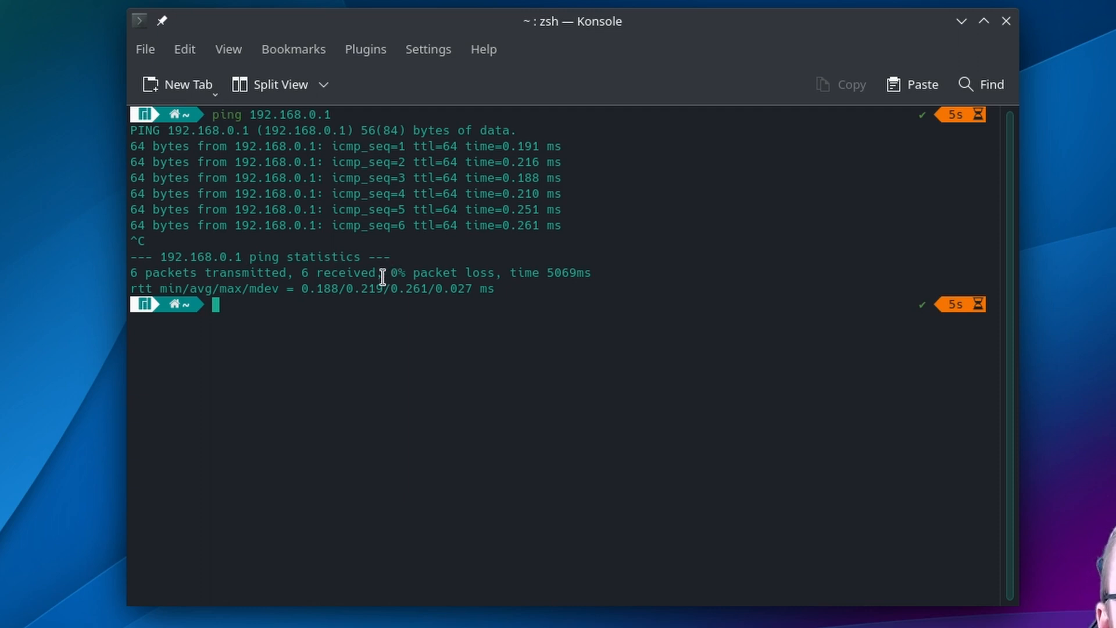
mouse_move(269, 150)
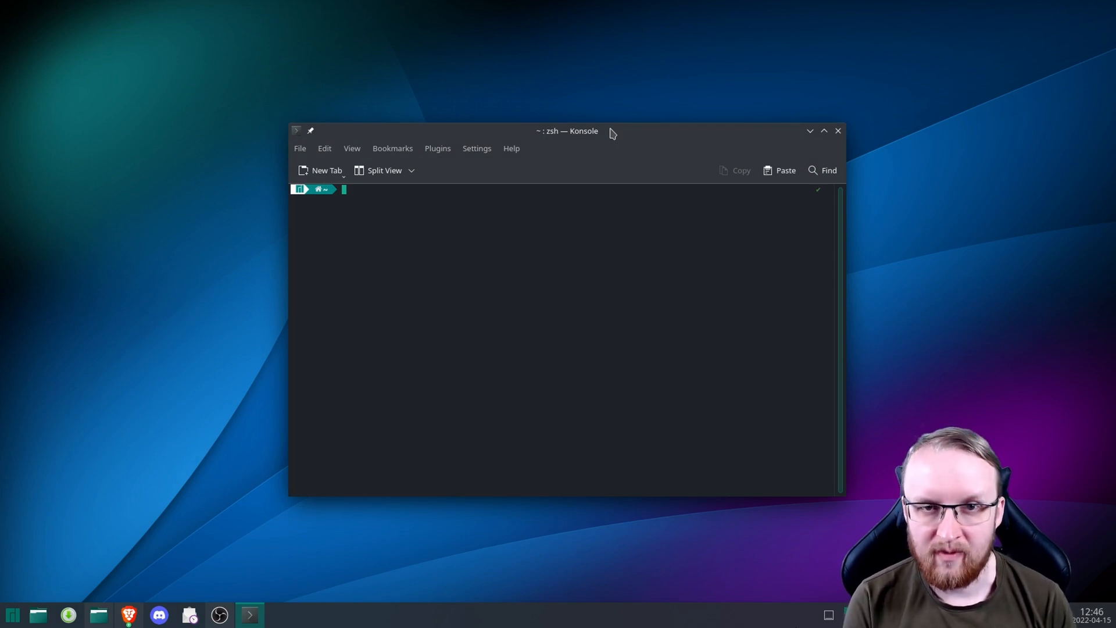
Ping 192.168.0.1 briefly and stop after two replies: 0% loss, averaging 0.225 ms
text(ping 192.168.0.100)
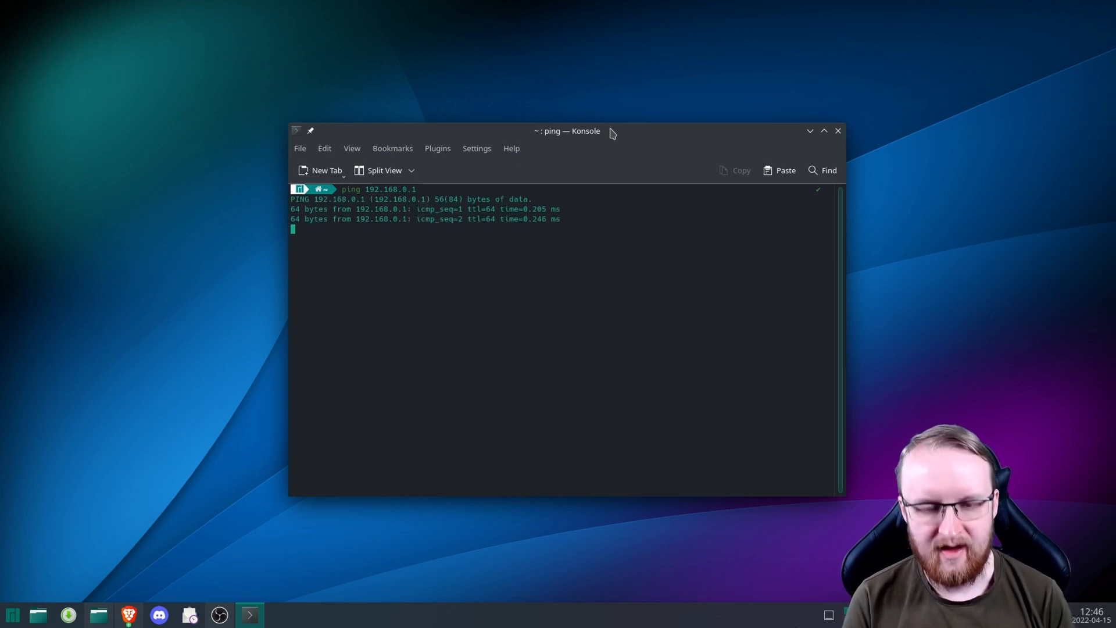
key(ctrl+c)
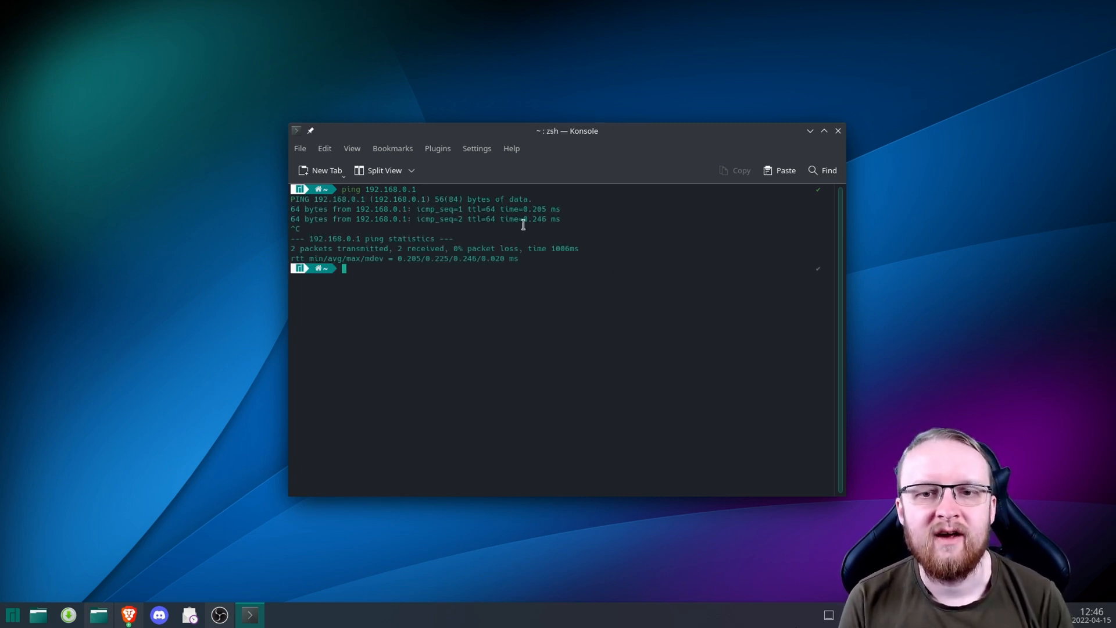
double_click(535, 208)
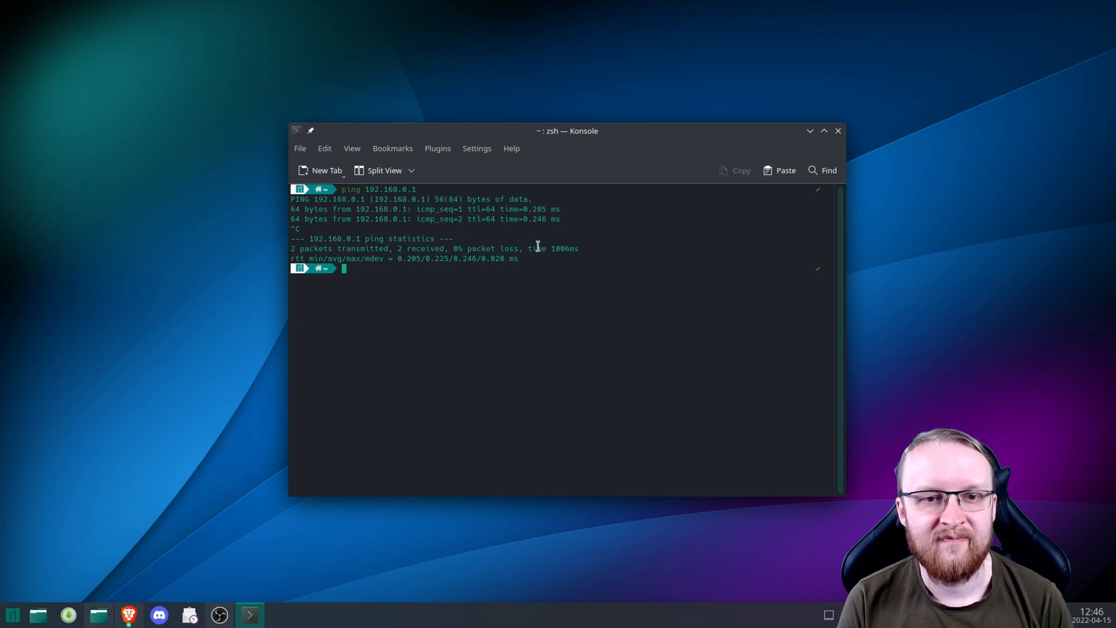
Ping google.se and stop after two replies of about 7.19 ms with 0% packet loss
text(ping 192.168.0.1)
text(ping googl)
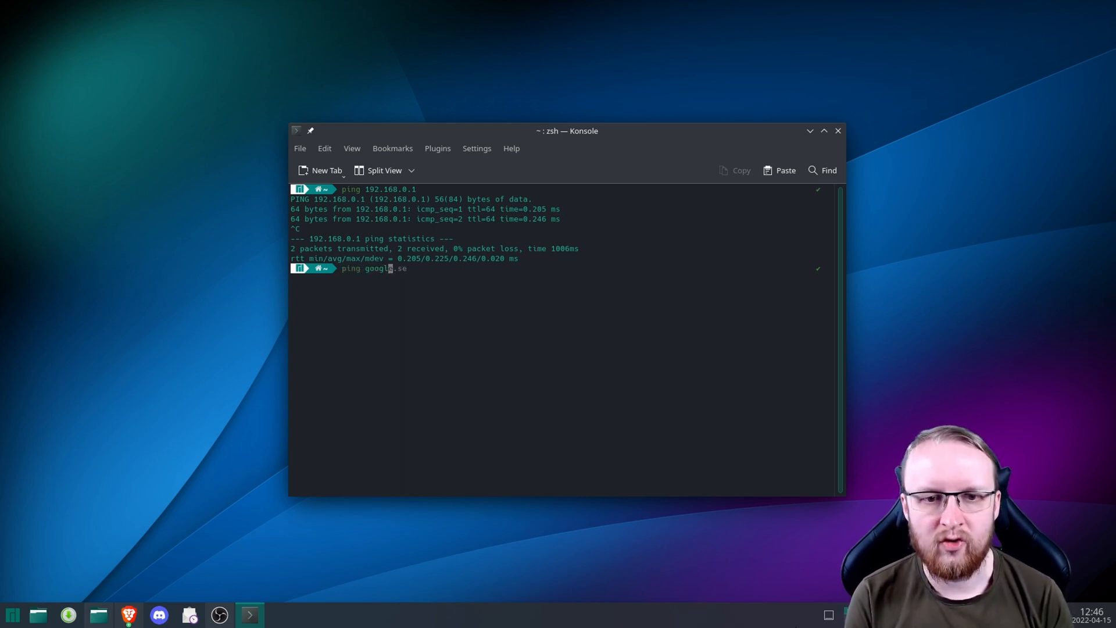
text(e.se)
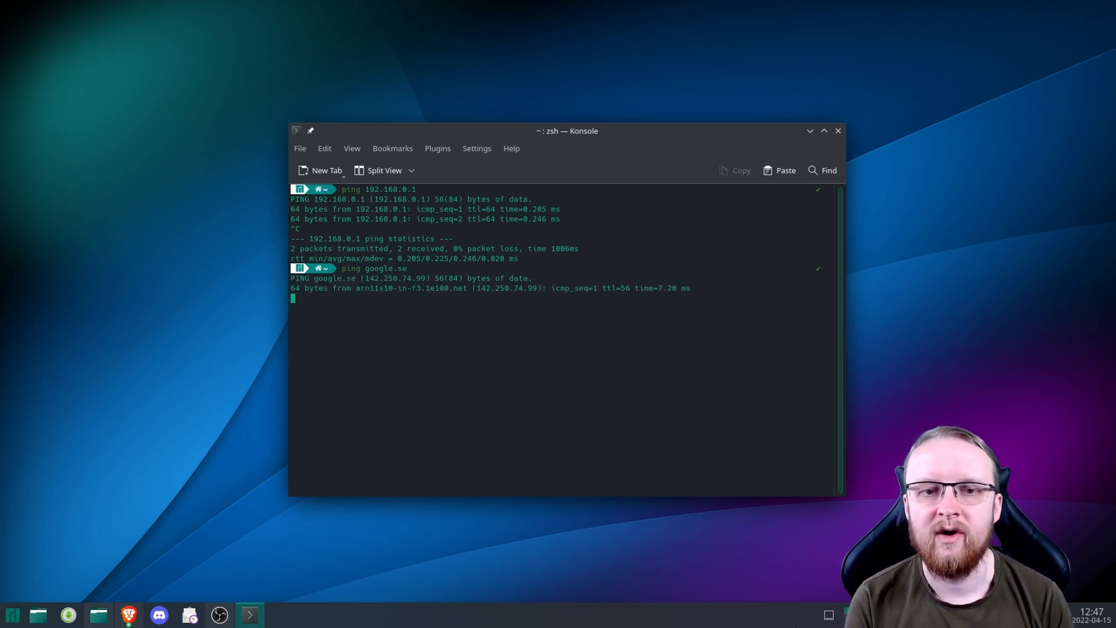
key(ctrl+c)
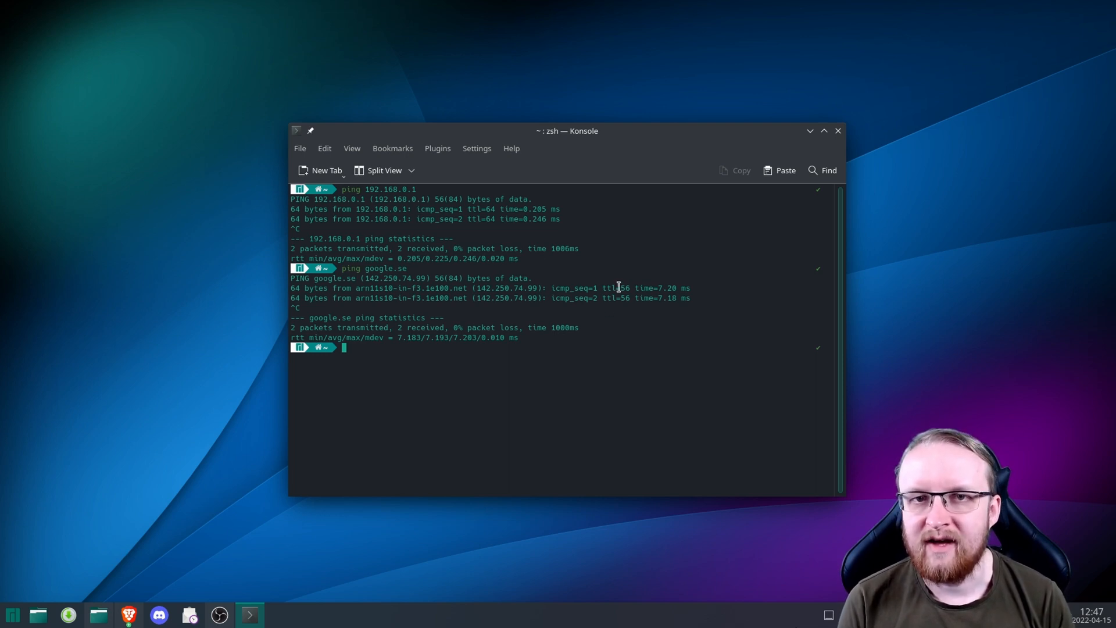
mouse_move(620, 286)
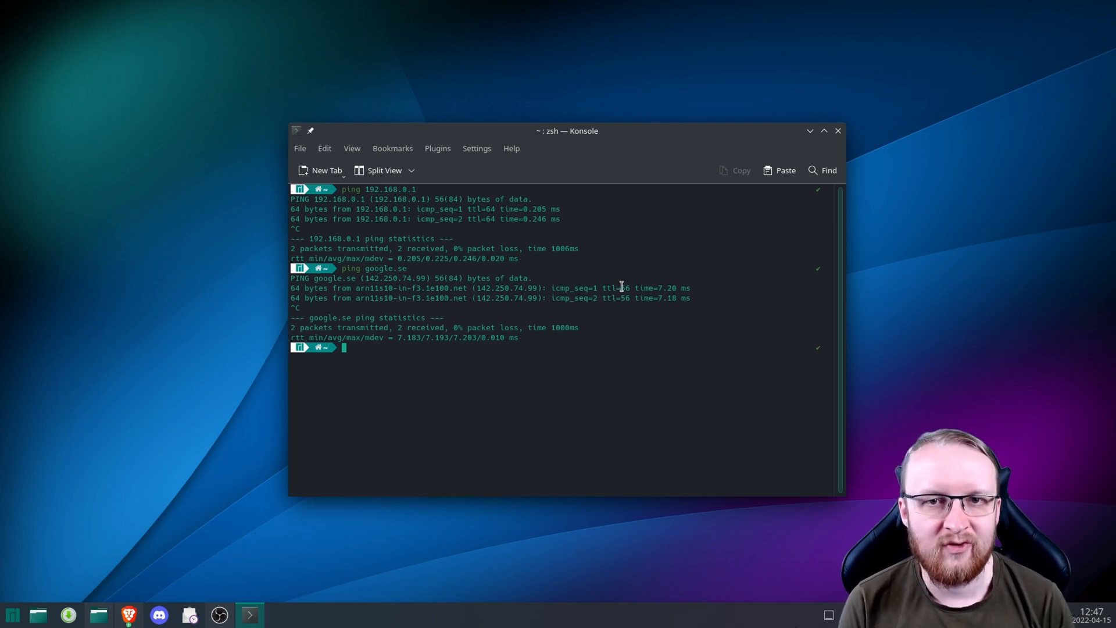
mouse_move(689, 294)
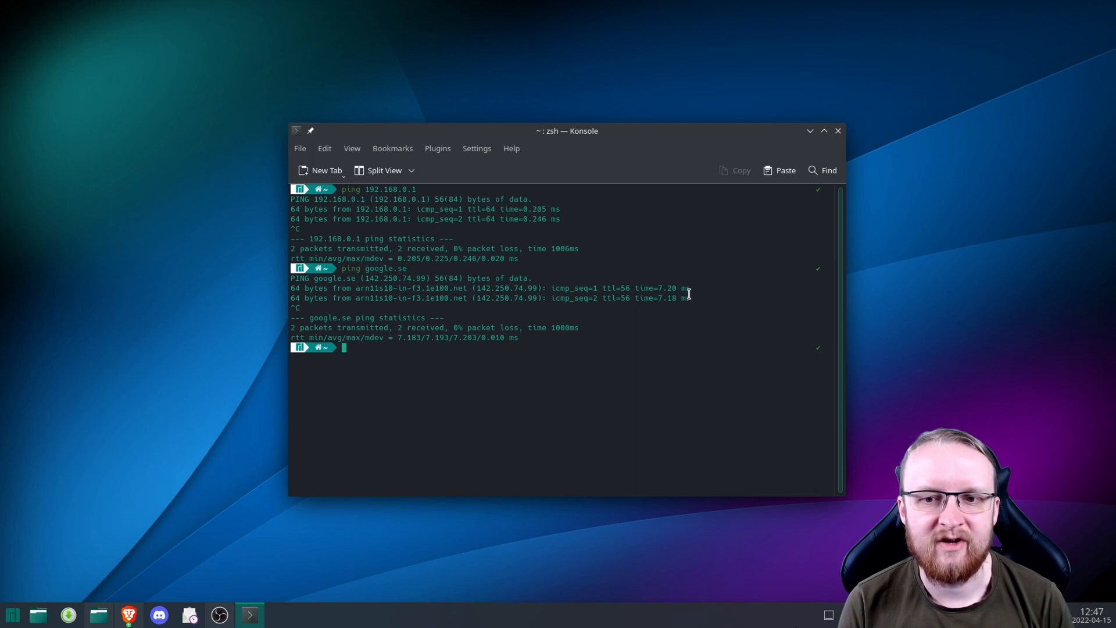